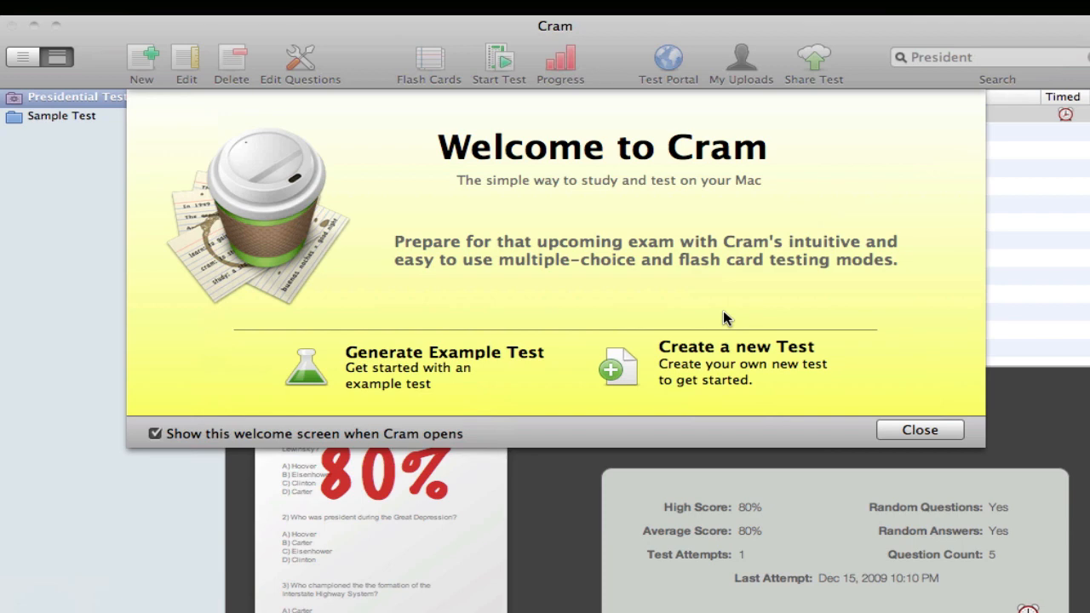
mouse_move(170, 359)
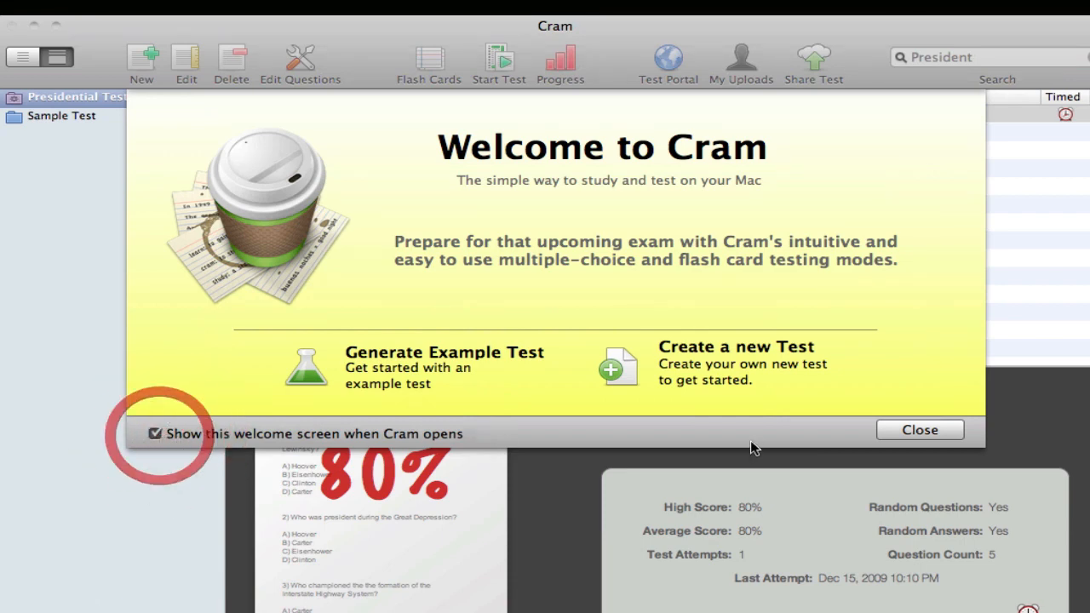
- Close the Welcome to Cram window to reveal the test library
left_click(919, 430)
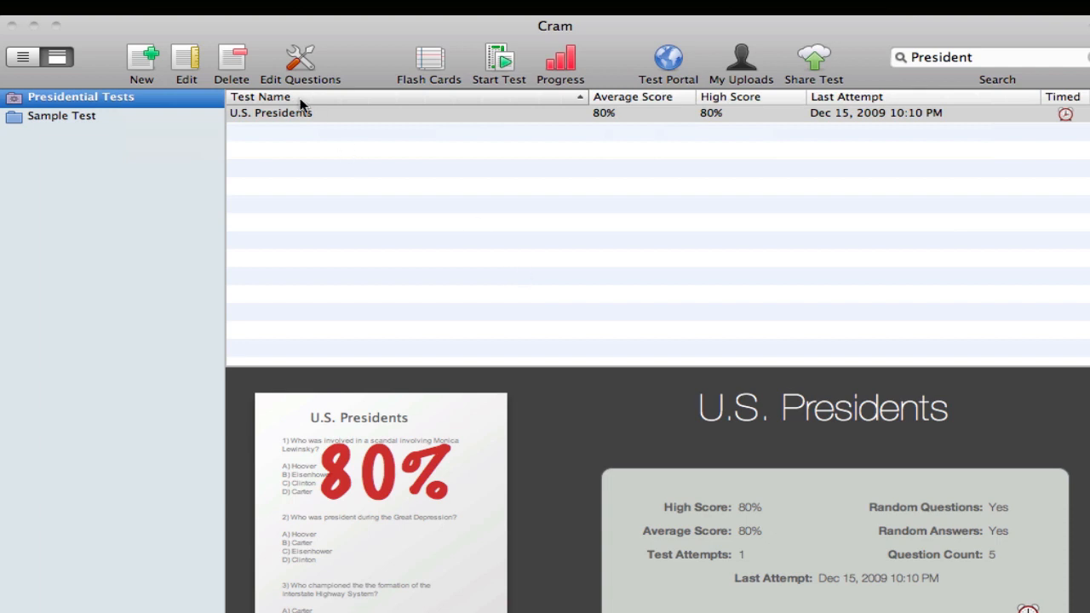
left_click(271, 112)
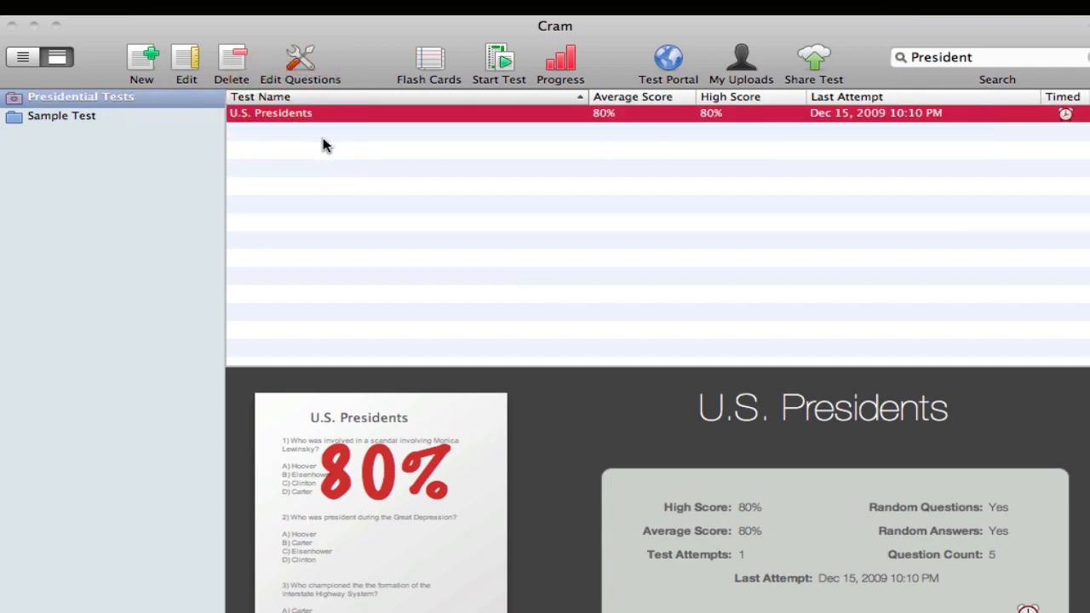
mouse_move(371, 11)
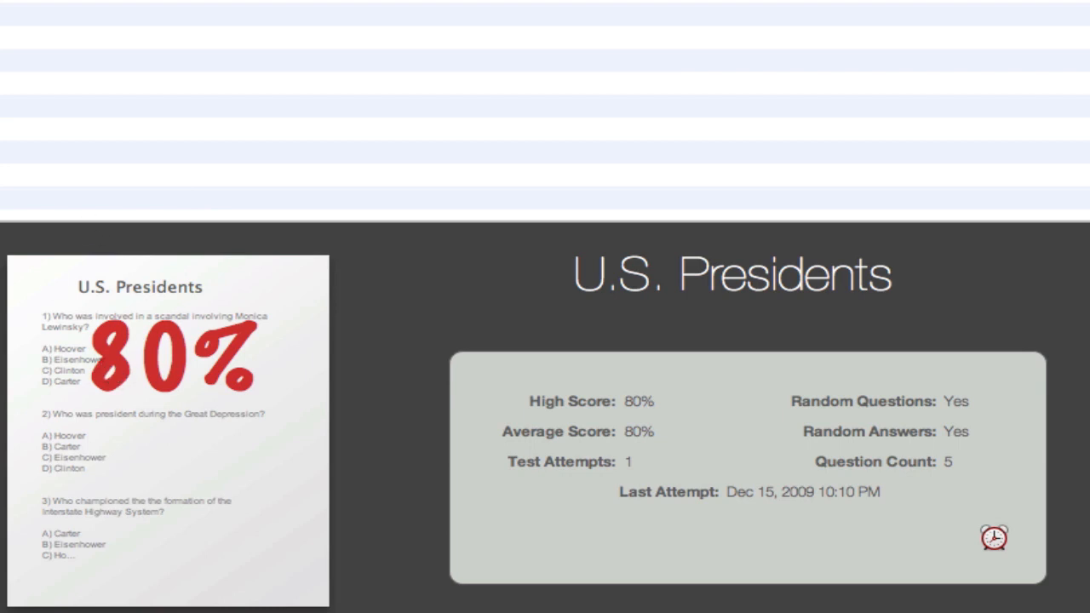
mouse_move(762, 501)
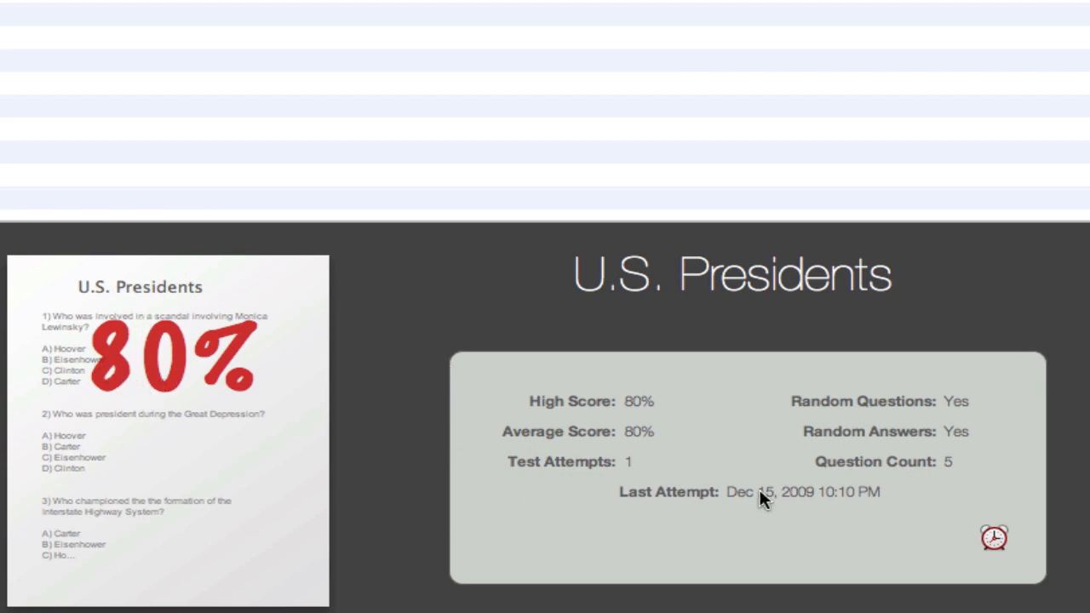
mouse_move(632, 414)
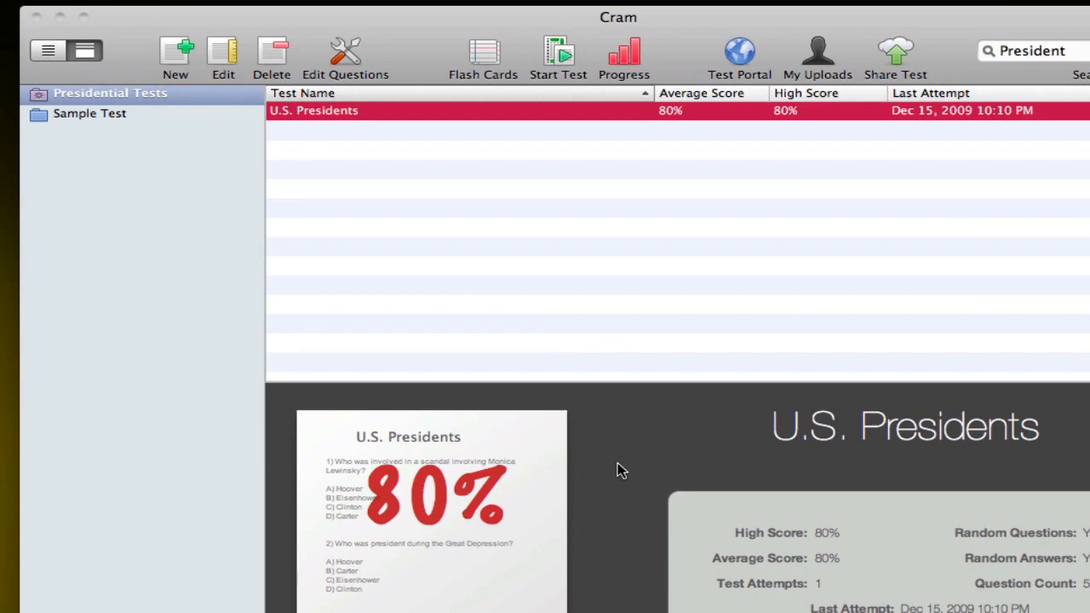
- Add a new library folder and rename it from New Folder to Math
left_click(176, 55)
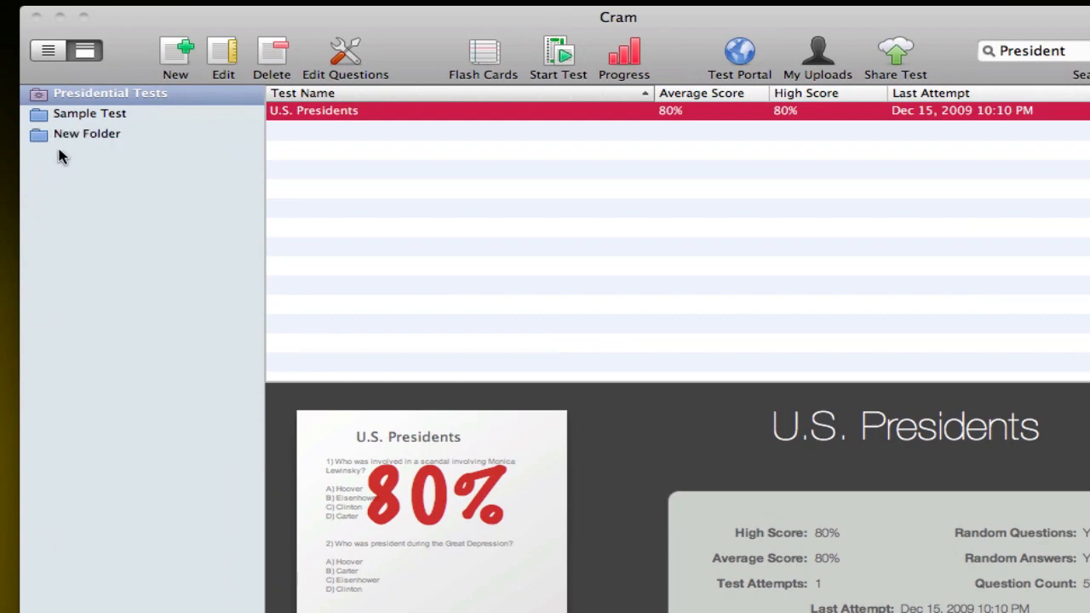
double_click(87, 133)
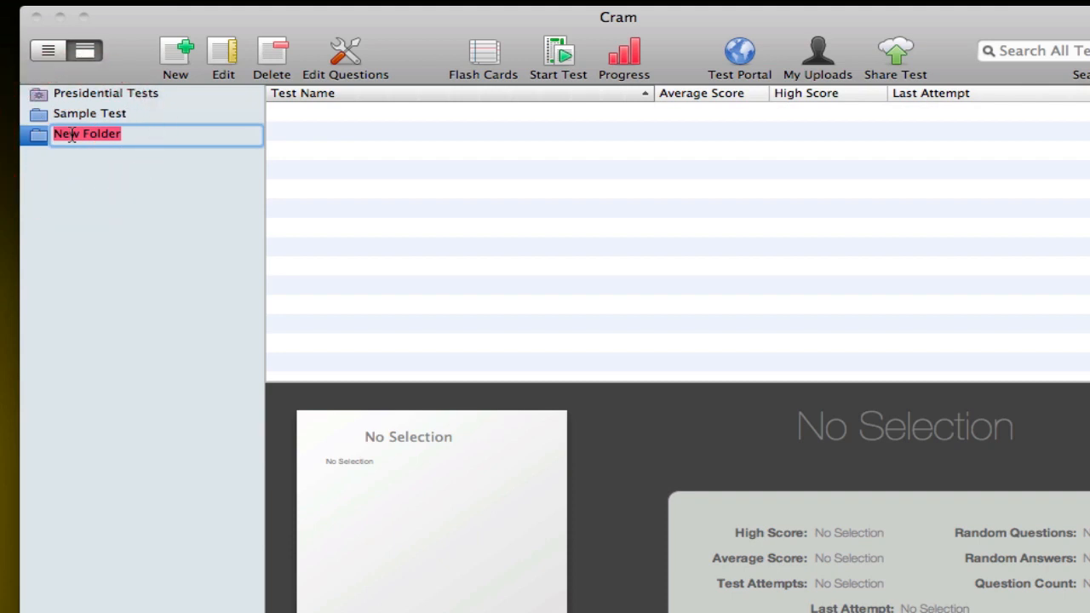
type("Math")
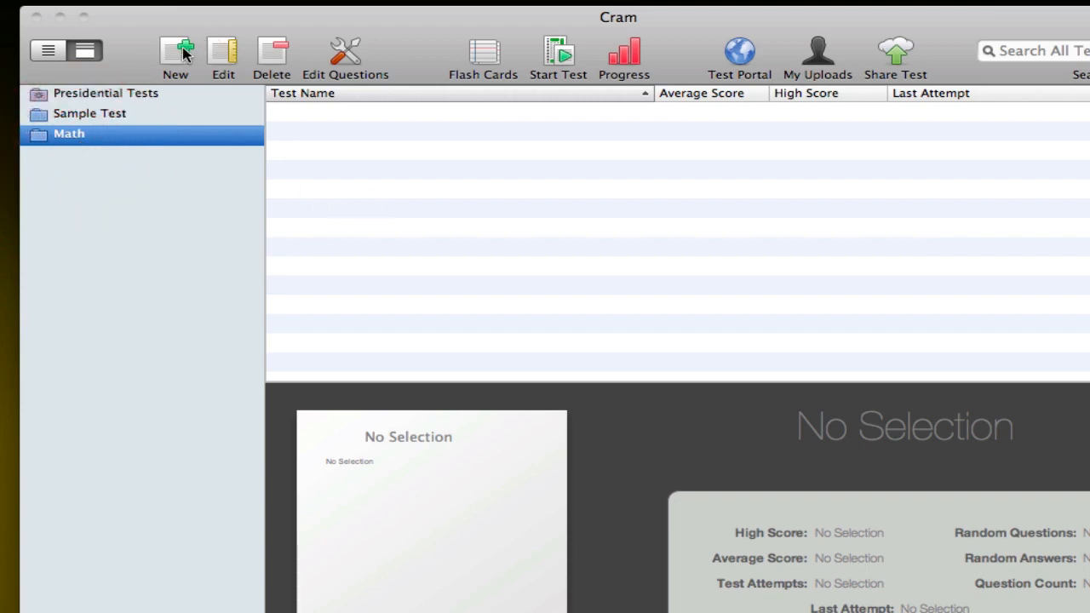
- Create Math Test described as Year 3 Exam, timed with a 10-minute limit
left_click(176, 51)
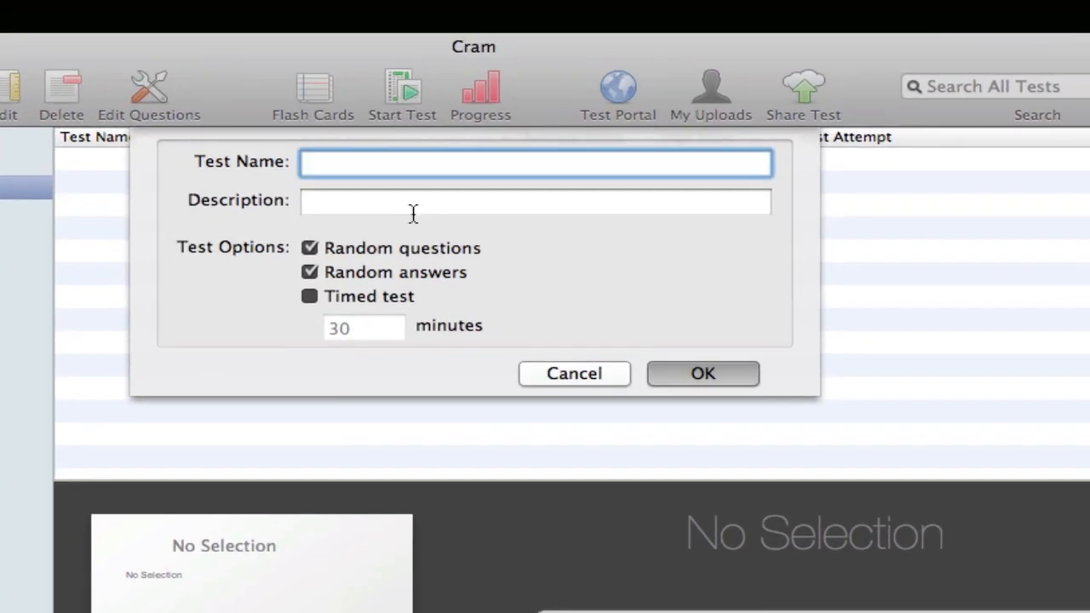
type("Year 3")
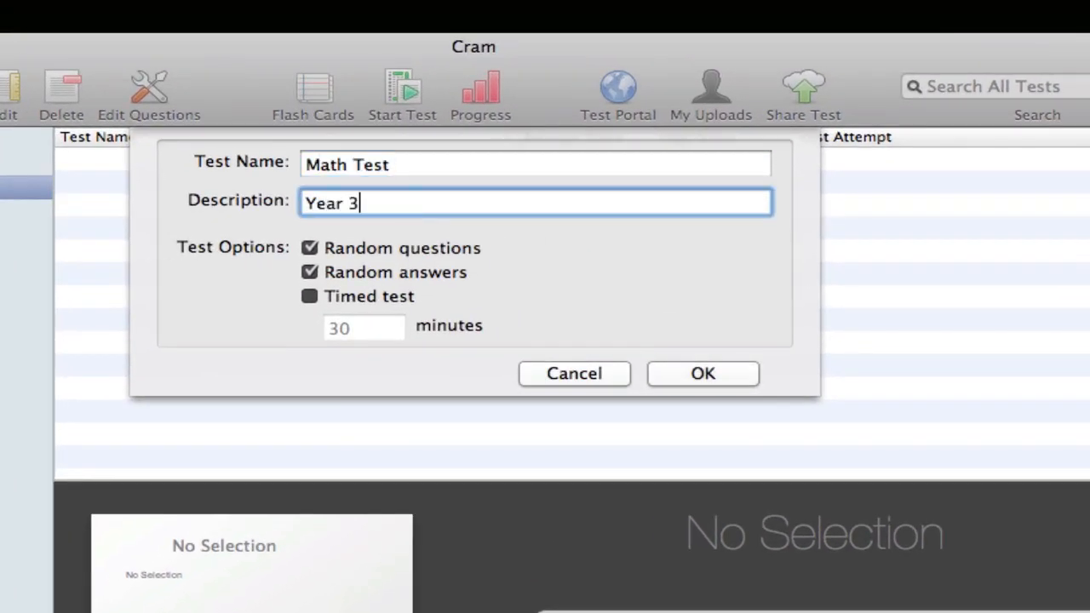
type("Exam")
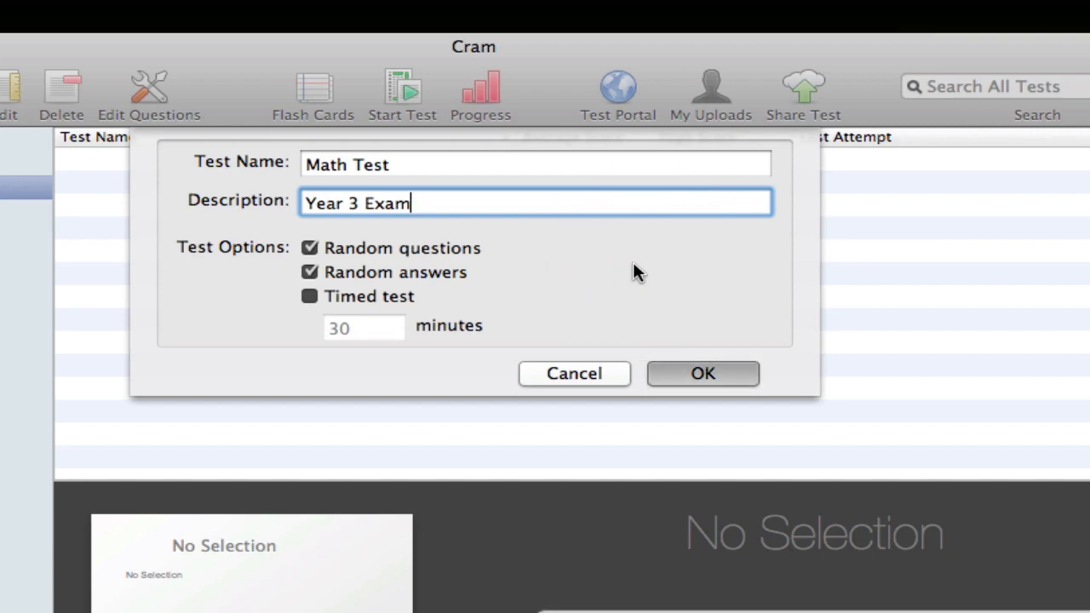
mouse_move(344, 306)
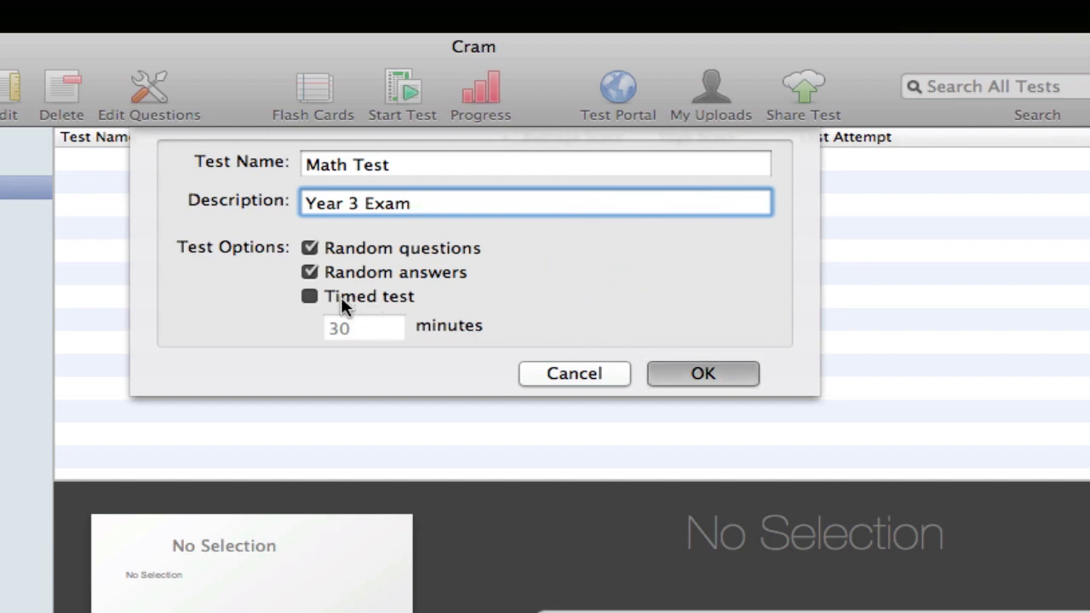
left_click(309, 296)
type("10")
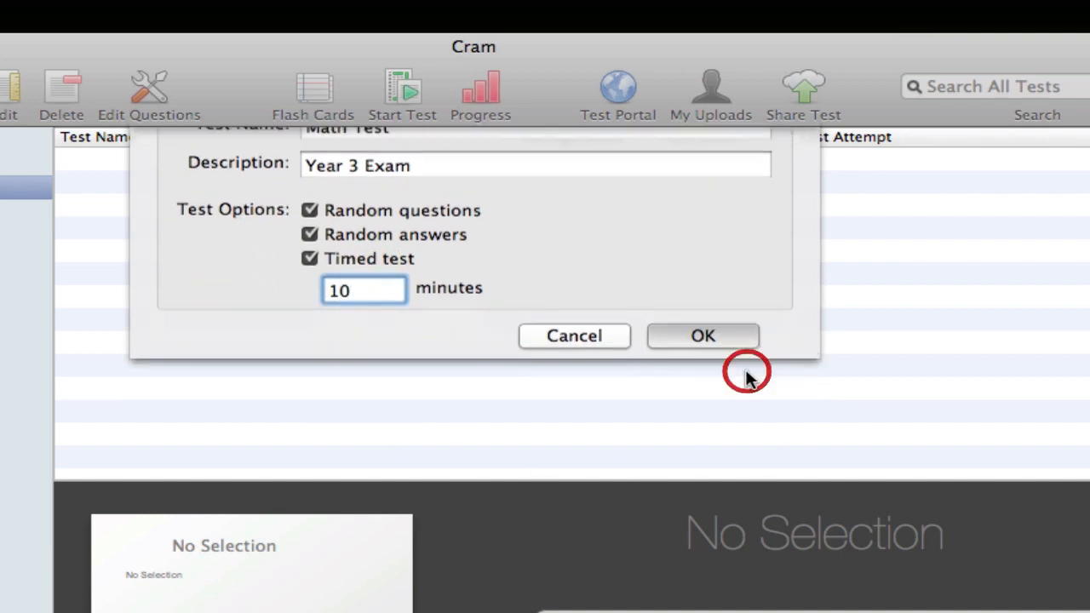
left_click(703, 336)
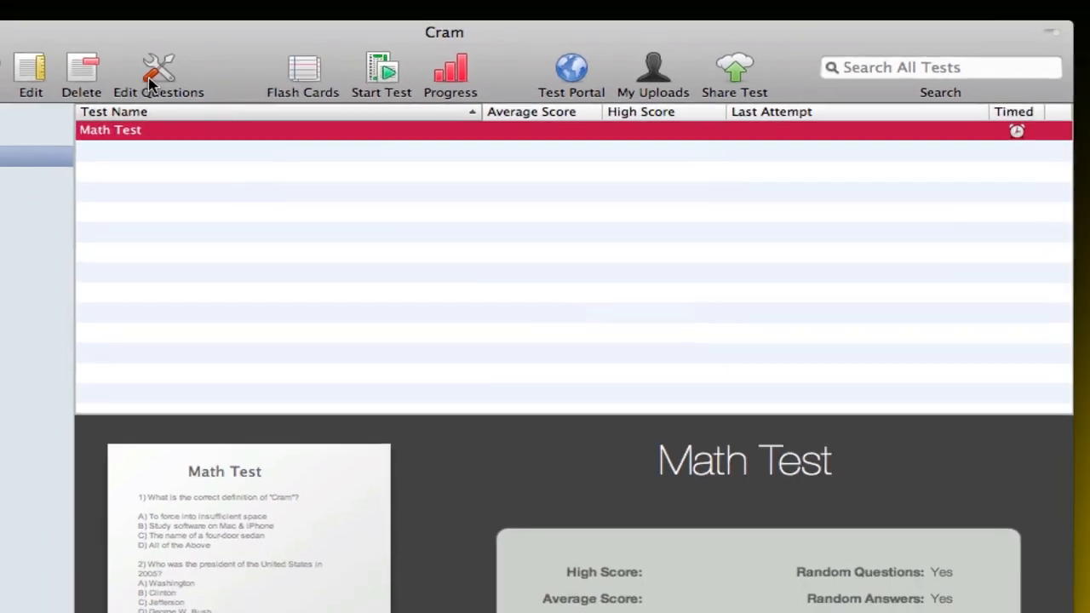
- Draft question '1 + 1?' with answers 11, 22, 2, 1, marking 2 as correct
left_click(159, 76)
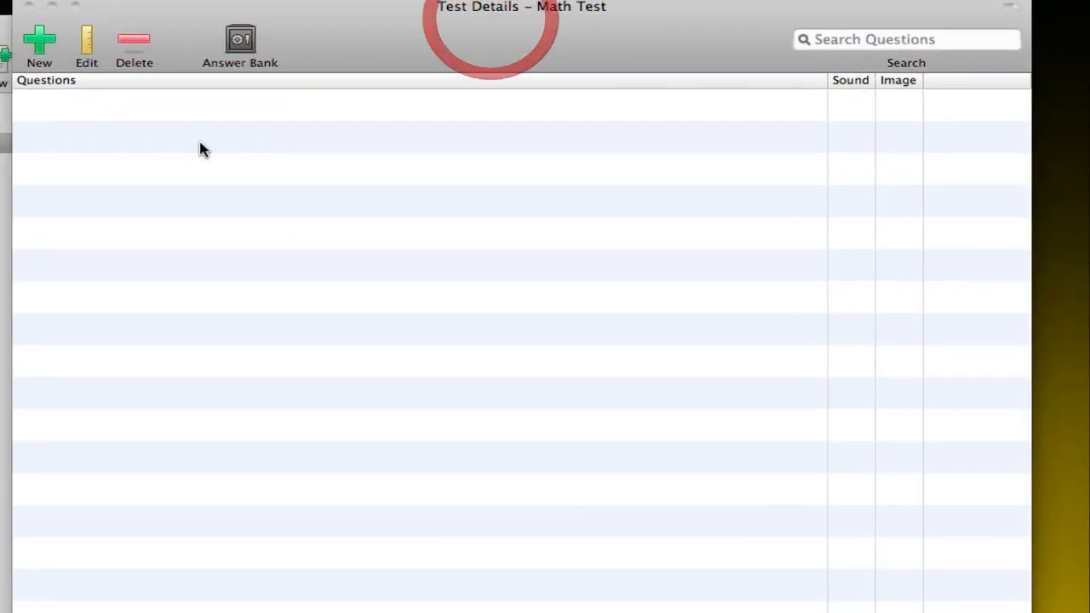
left_click(39, 42)
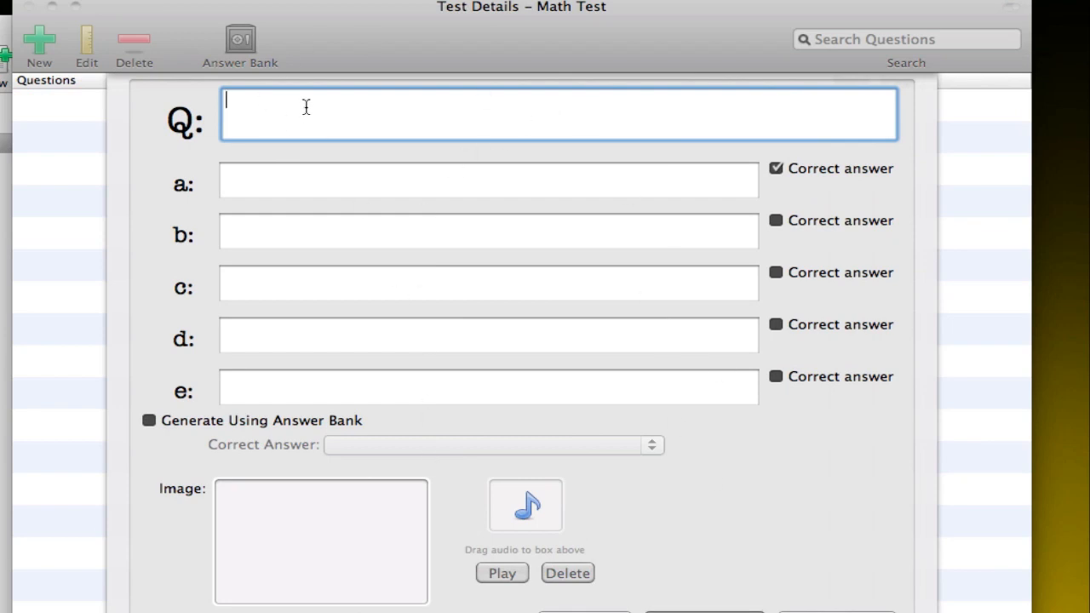
mouse_move(446, 379)
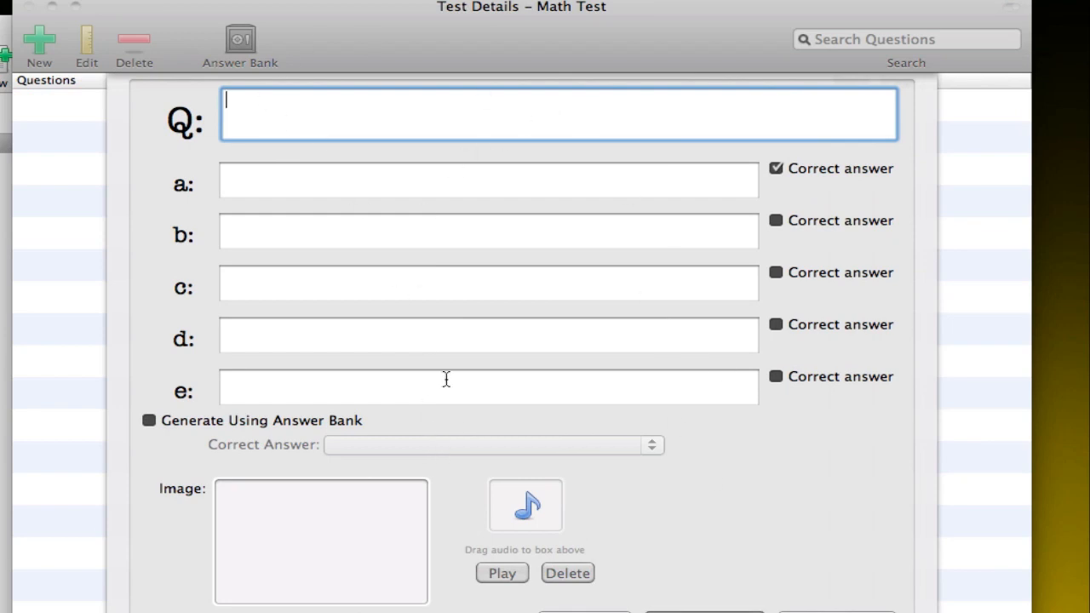
mouse_move(445, 379)
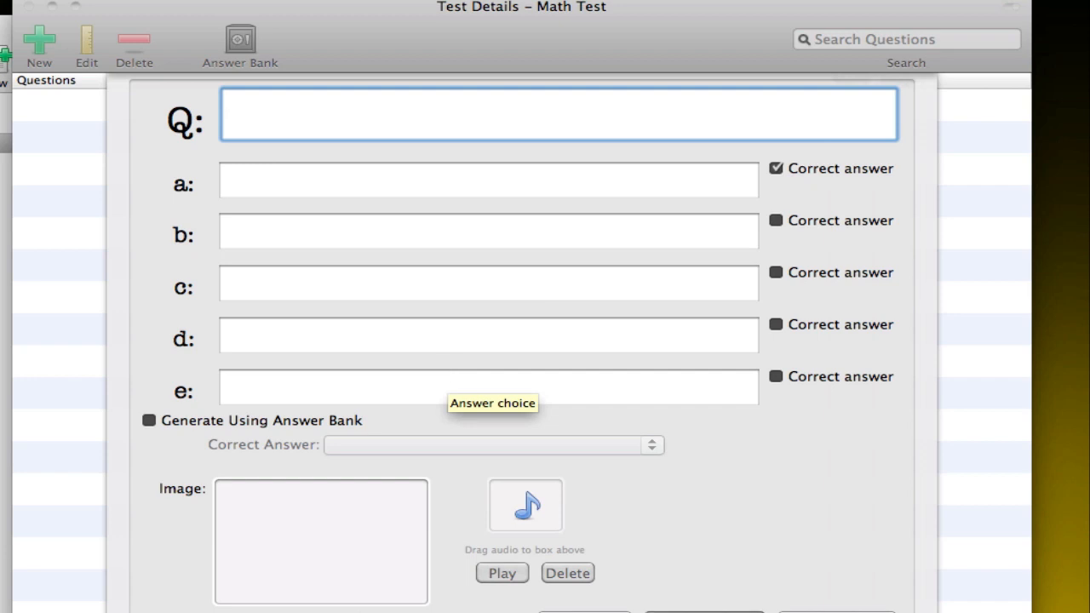
mouse_move(545, 553)
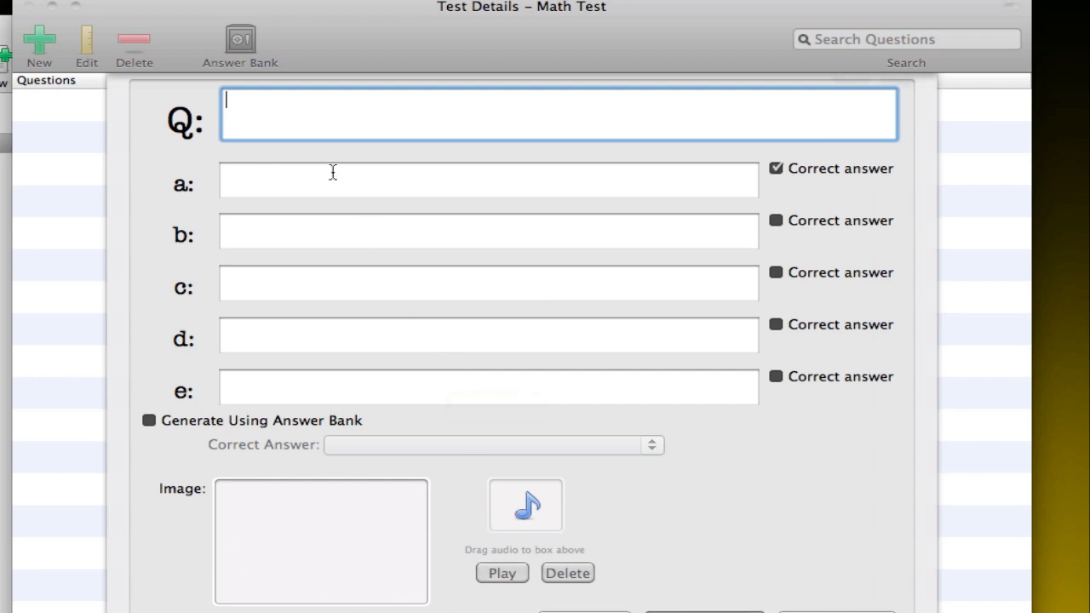
type("1 +")
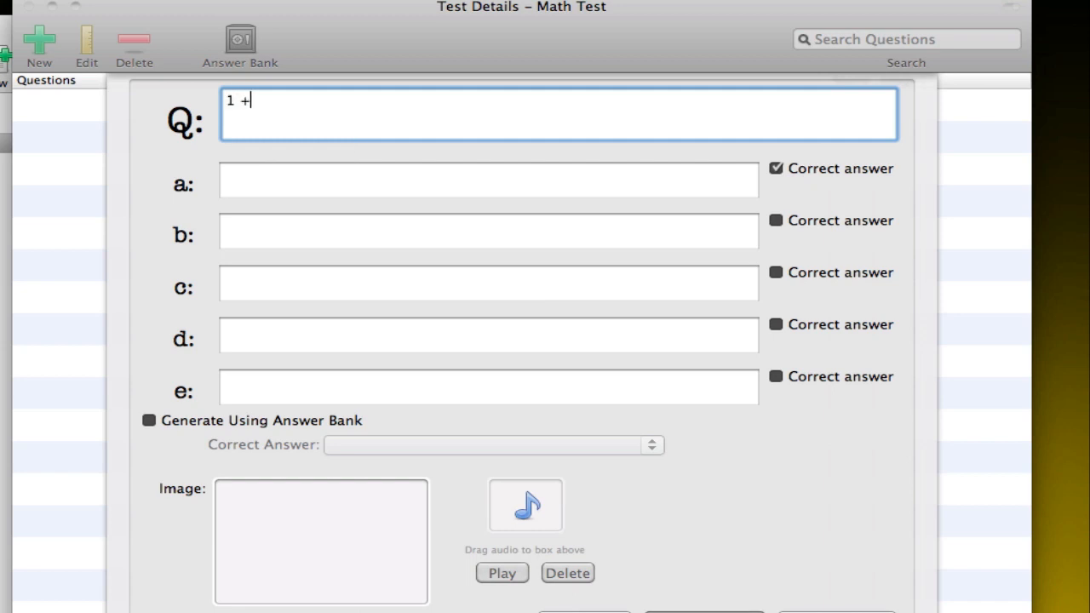
type("1?")
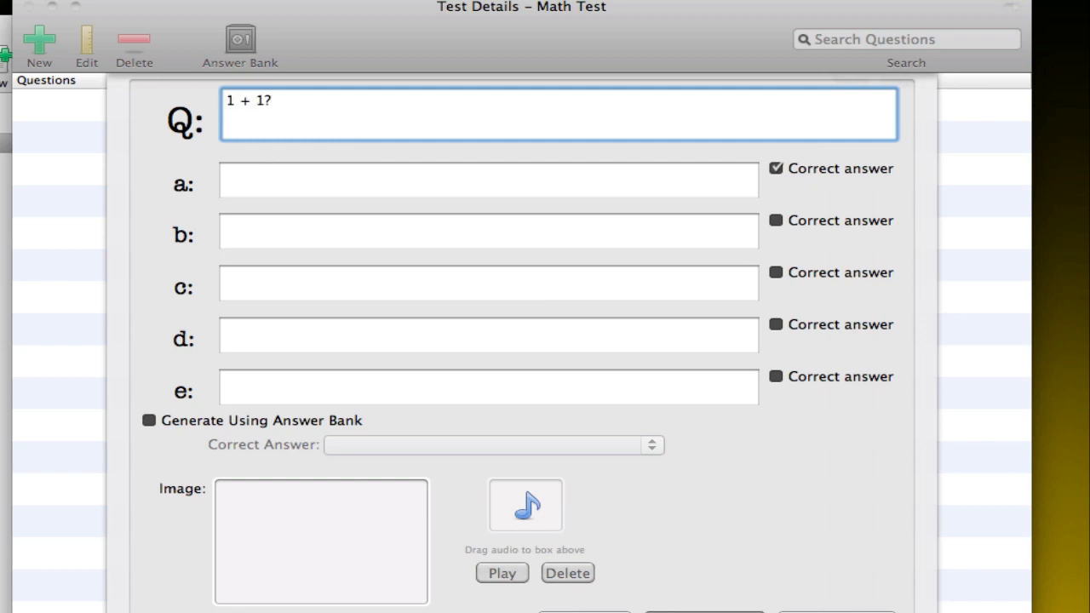
type("11")
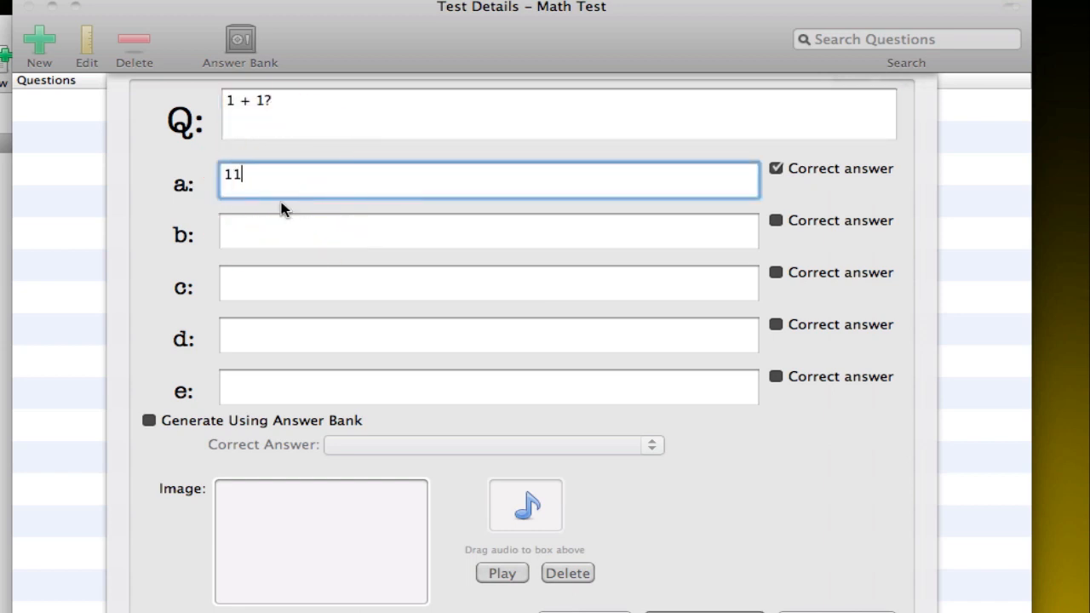
left_click(775, 168)
type("1")
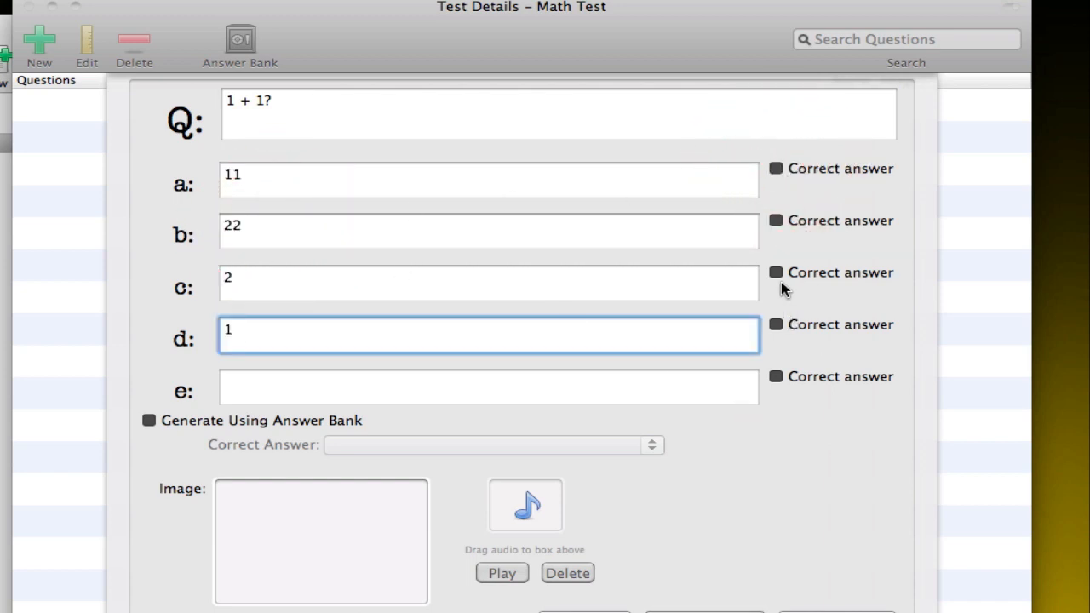
left_click(775, 272)
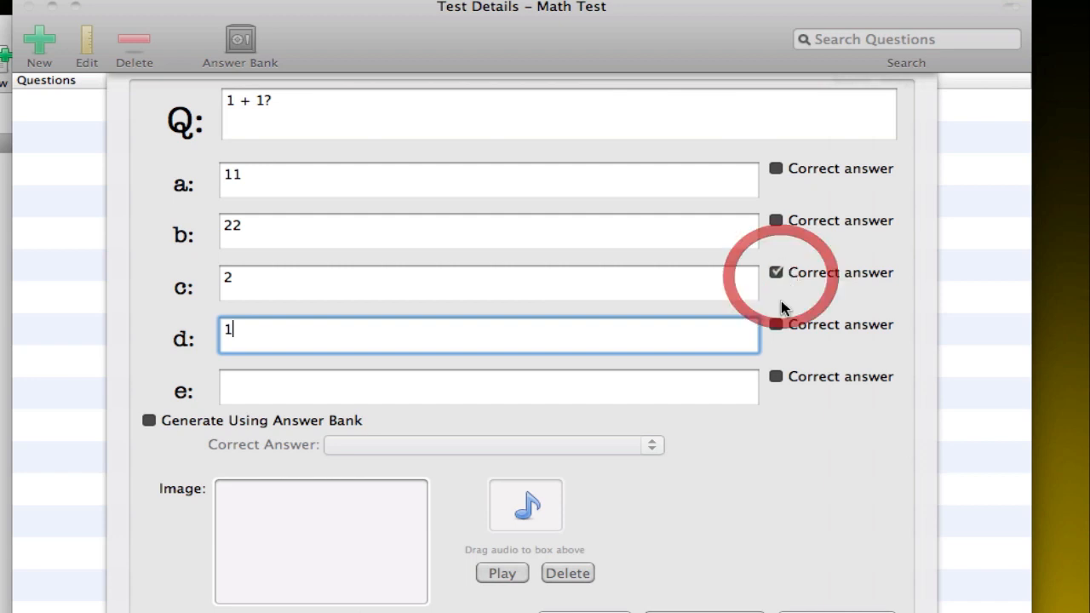
scroll("down", 3)
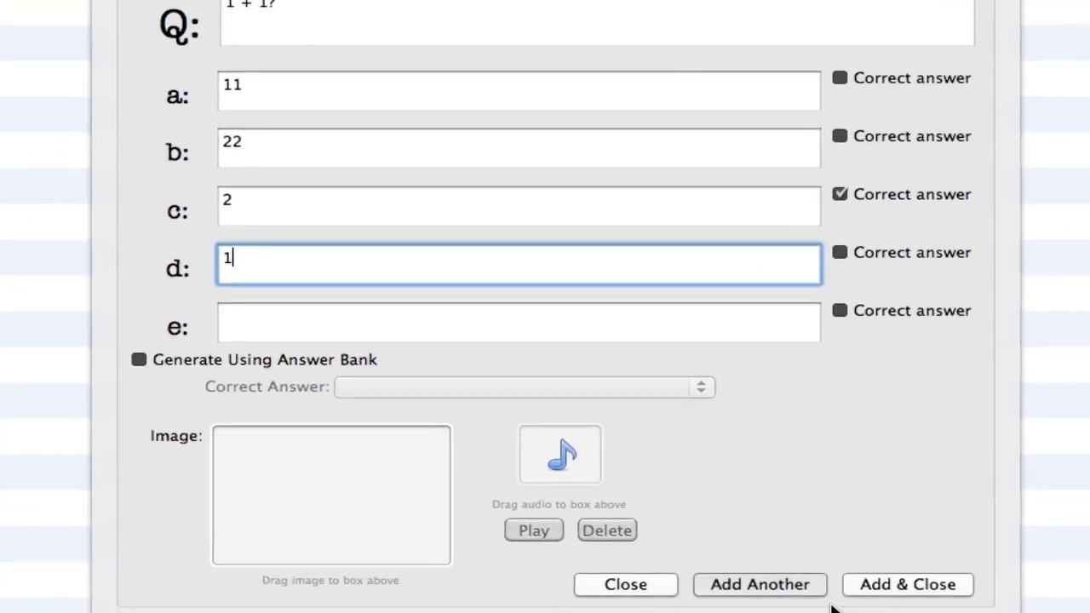
scroll("down", 3)
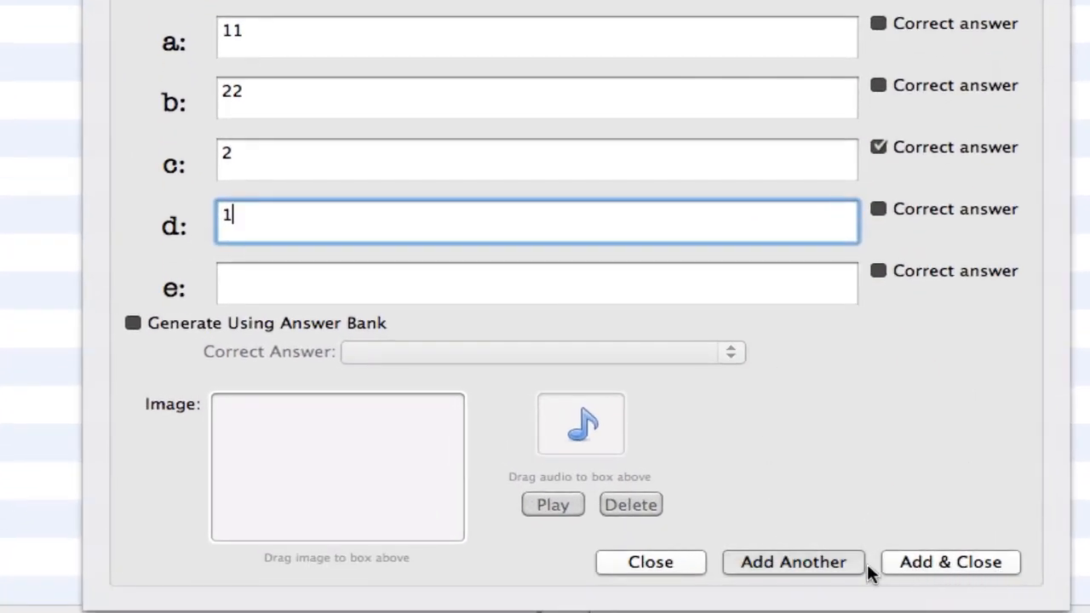
- Save the first question and draft '3 x3?' with answers 33, 3, 6, 9, only 9 correct
left_click(793, 562)
type("3")
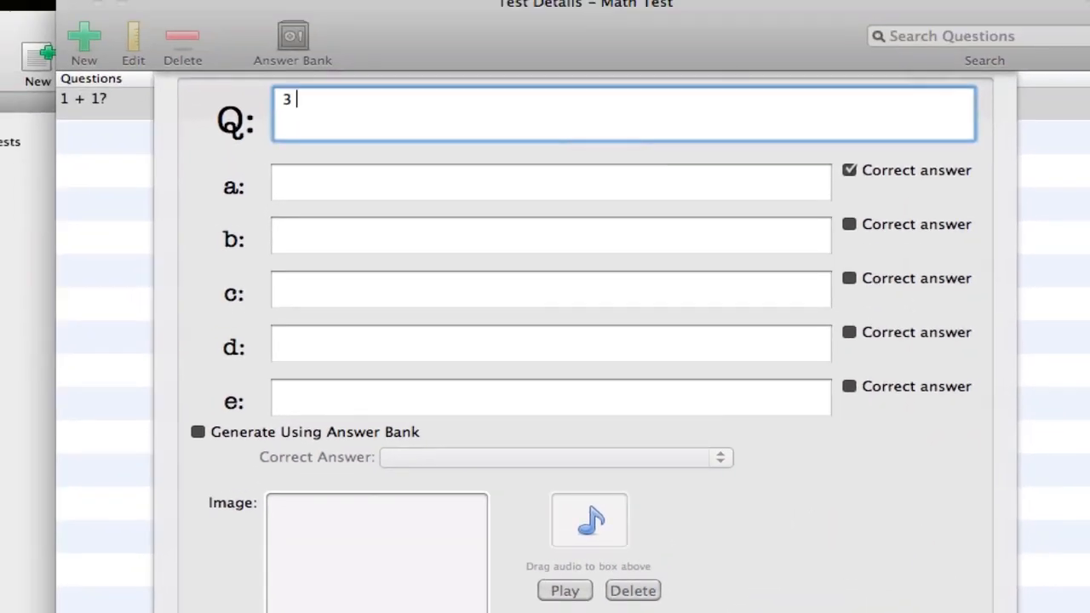
type("x3?")
left_click(551, 344)
type("9")
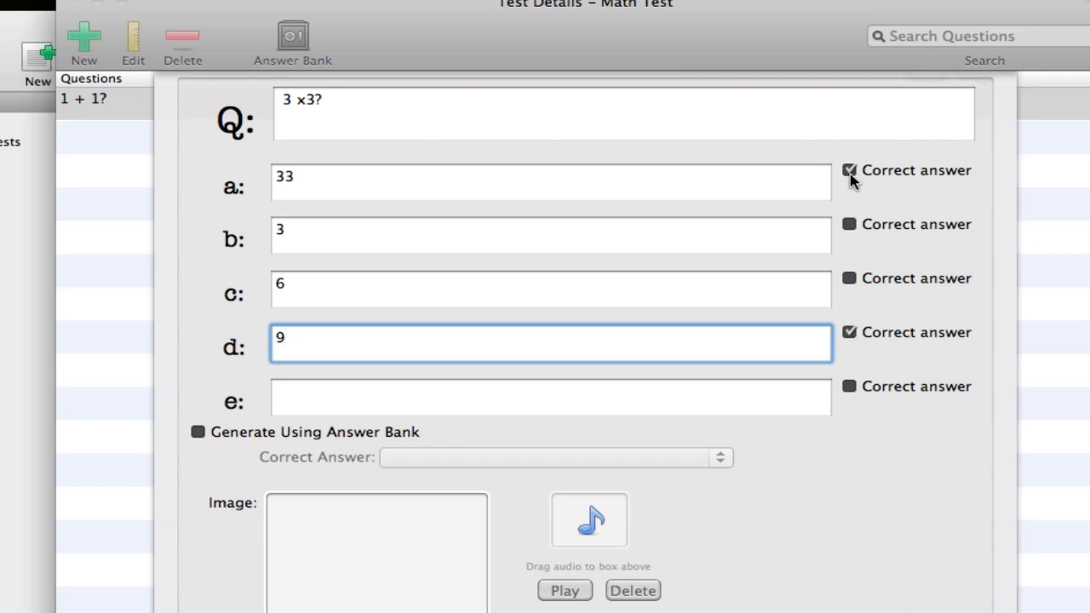
left_click(849, 171)
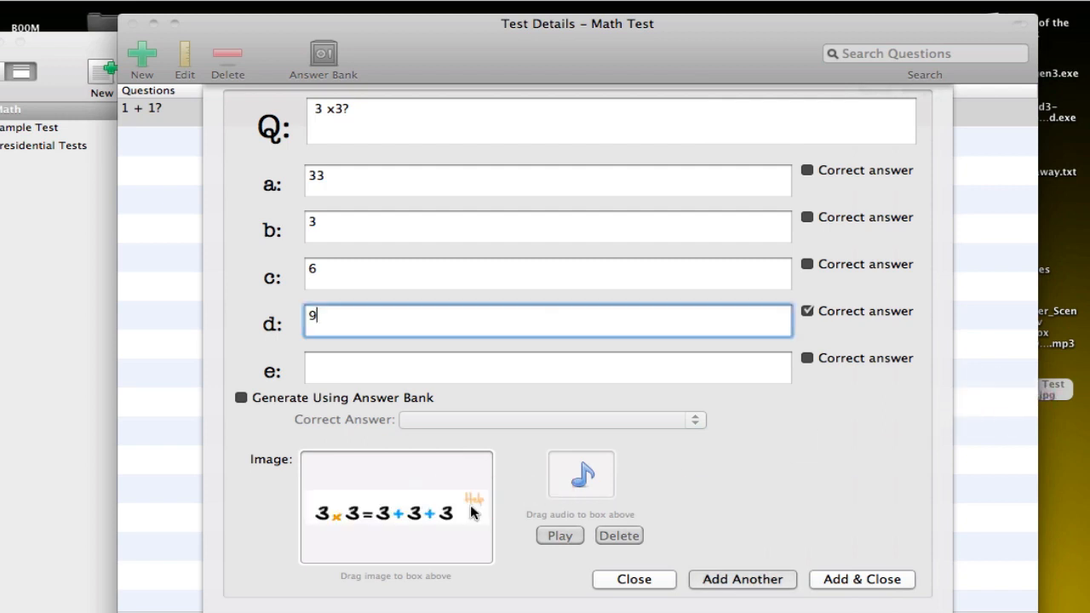
mouse_move(474, 511)
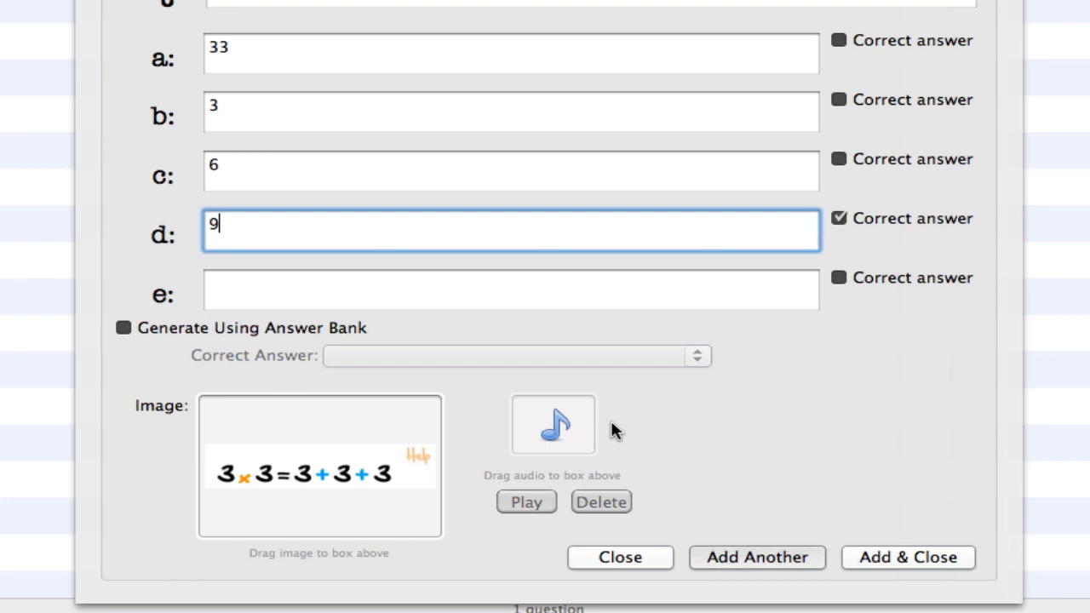
mouse_move(632, 484)
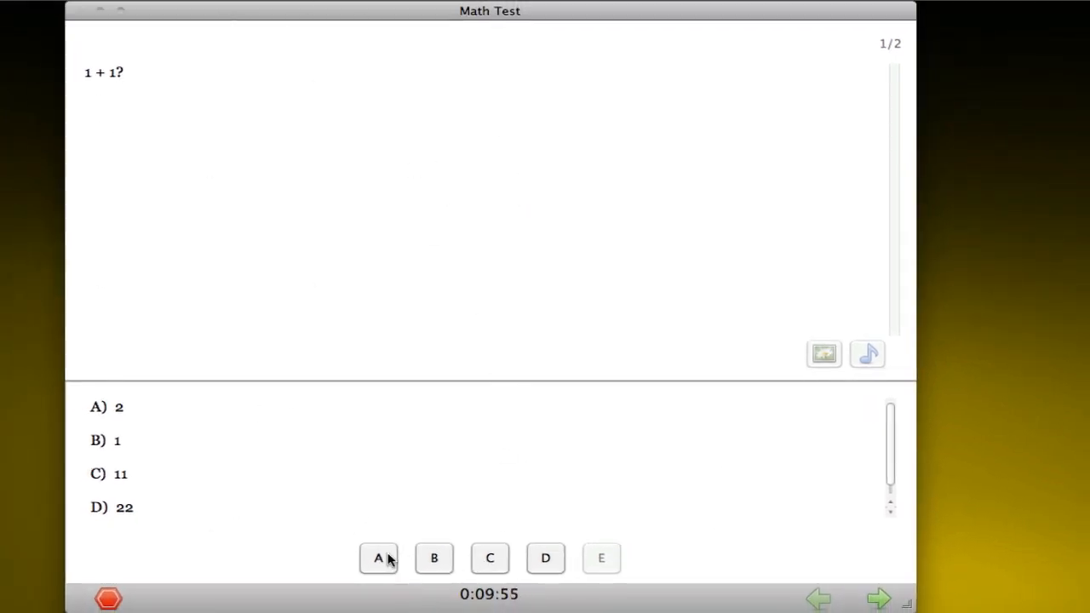
- Answer 2, view and close the 3 x3 help image, answer 9 and finish the test
left_click(879, 597)
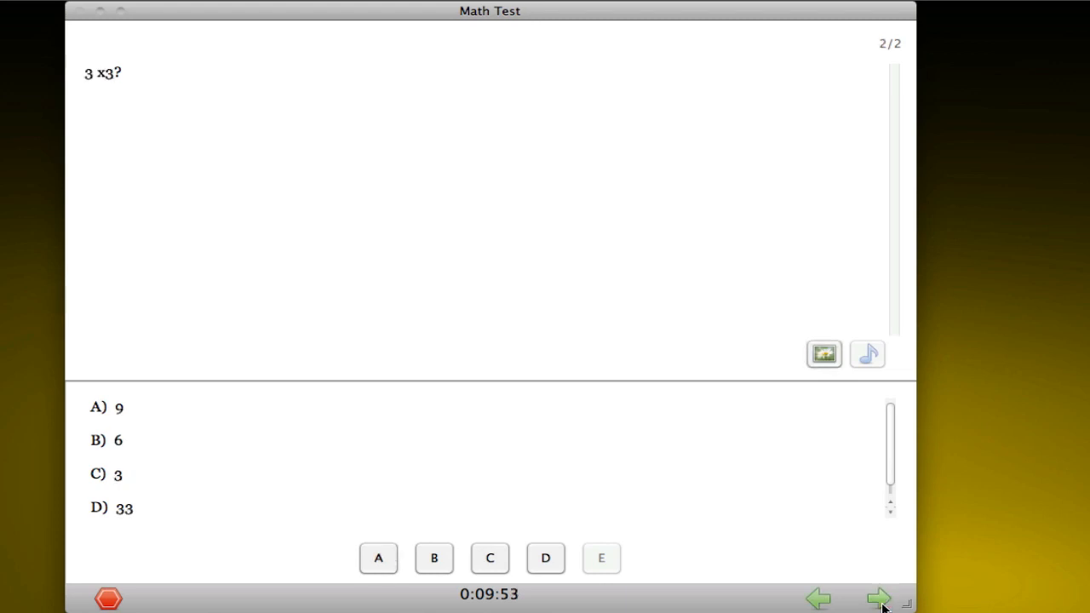
mouse_move(75, 130)
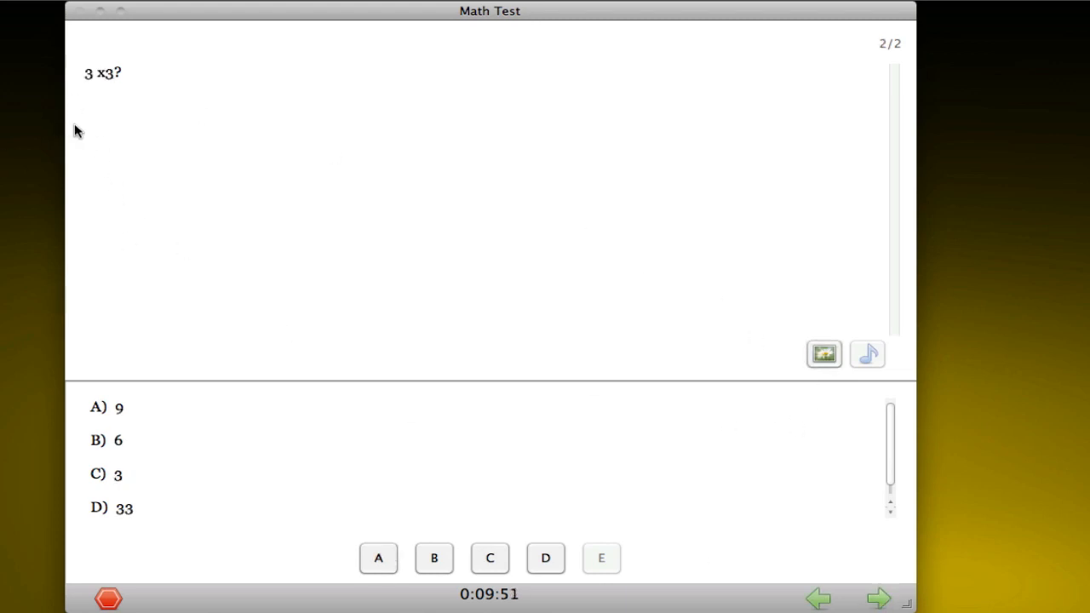
left_click(823, 354)
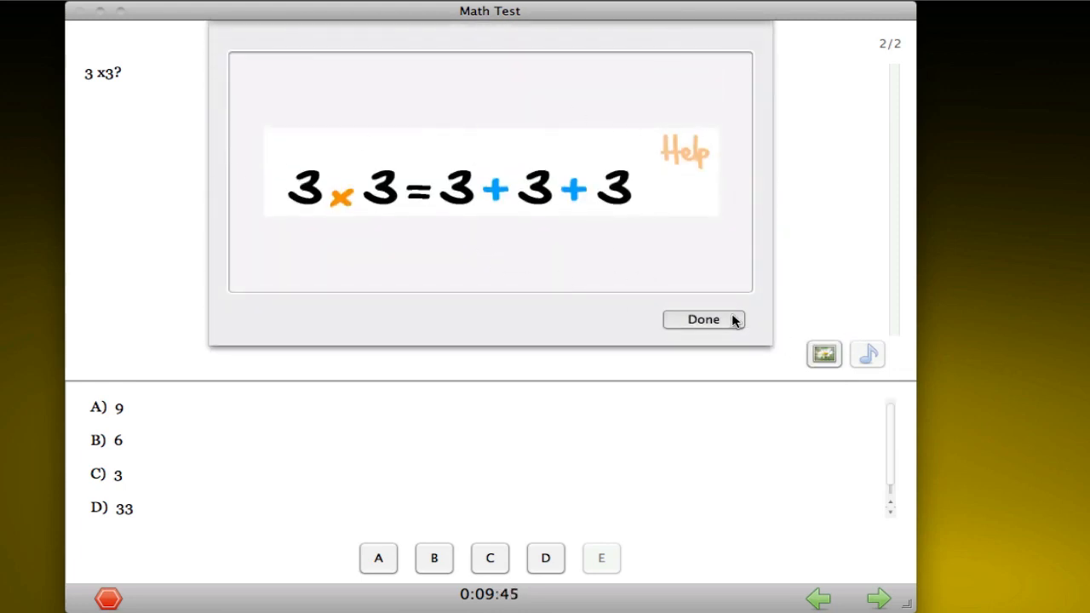
left_click(703, 318)
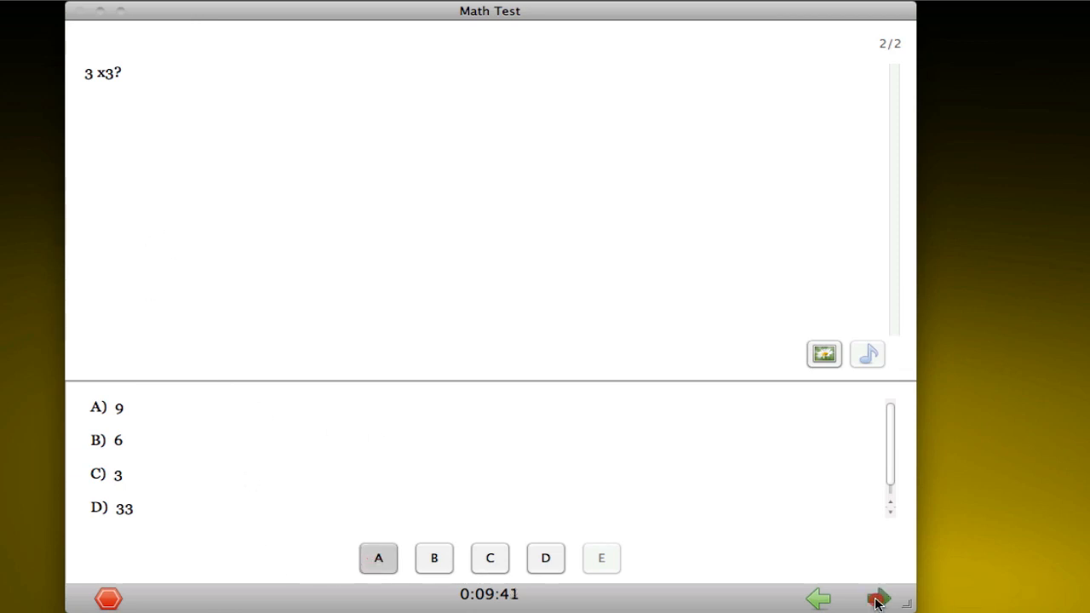
left_click(879, 597)
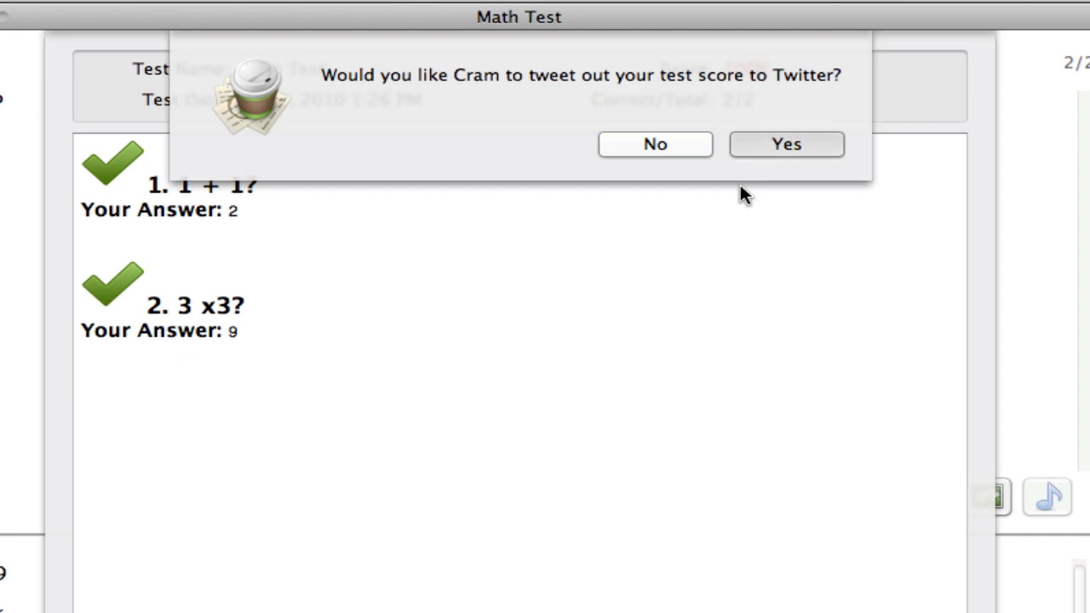
- Decline tweeting the 2/2 score and close the results window
left_click(655, 144)
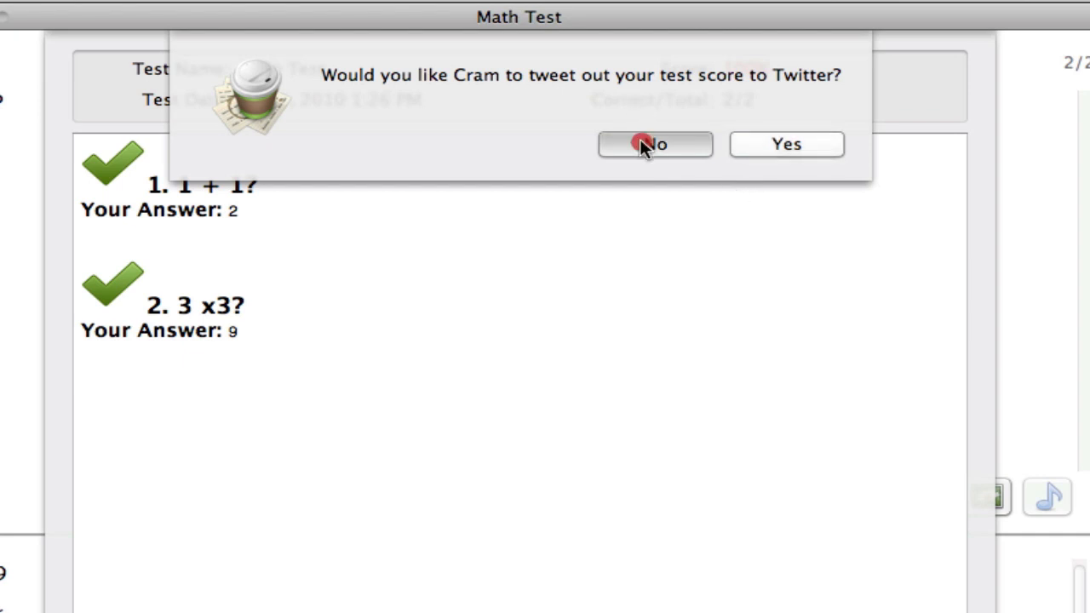
left_click(655, 144)
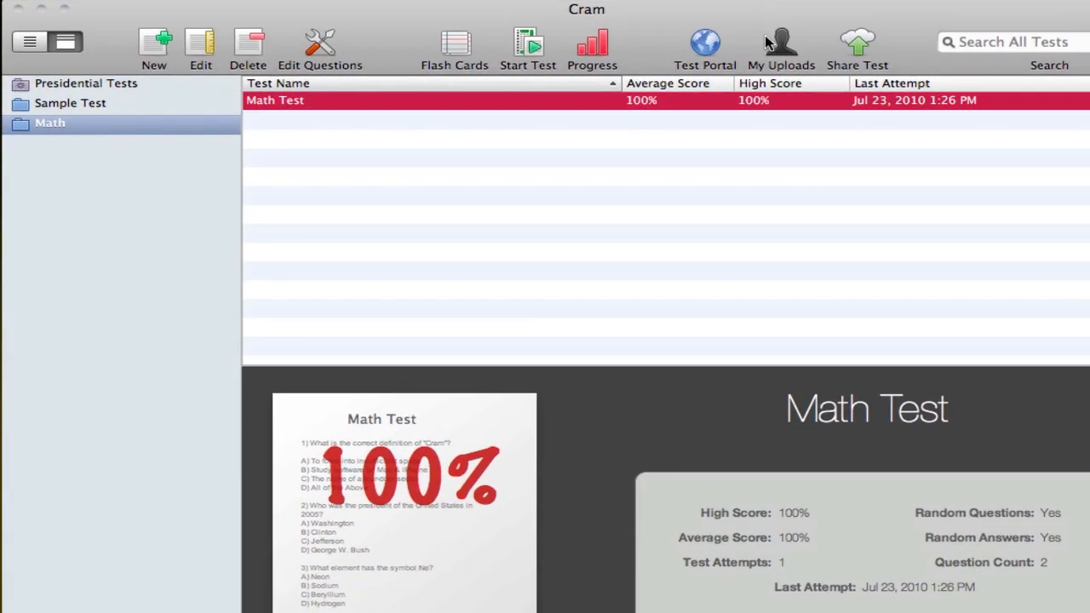
mouse_move(781, 47)
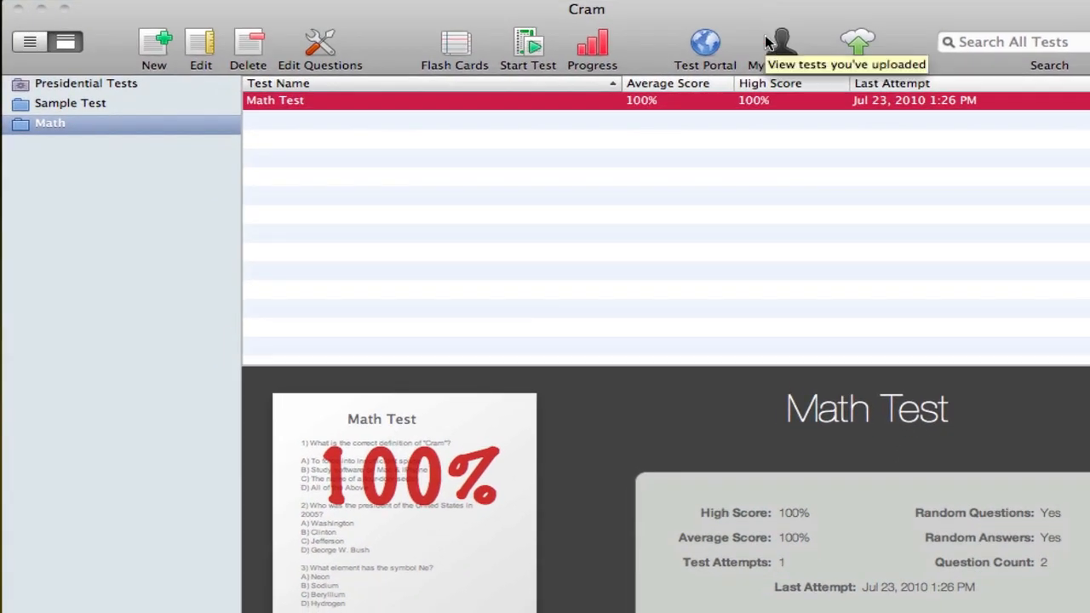
left_click(453, 49)
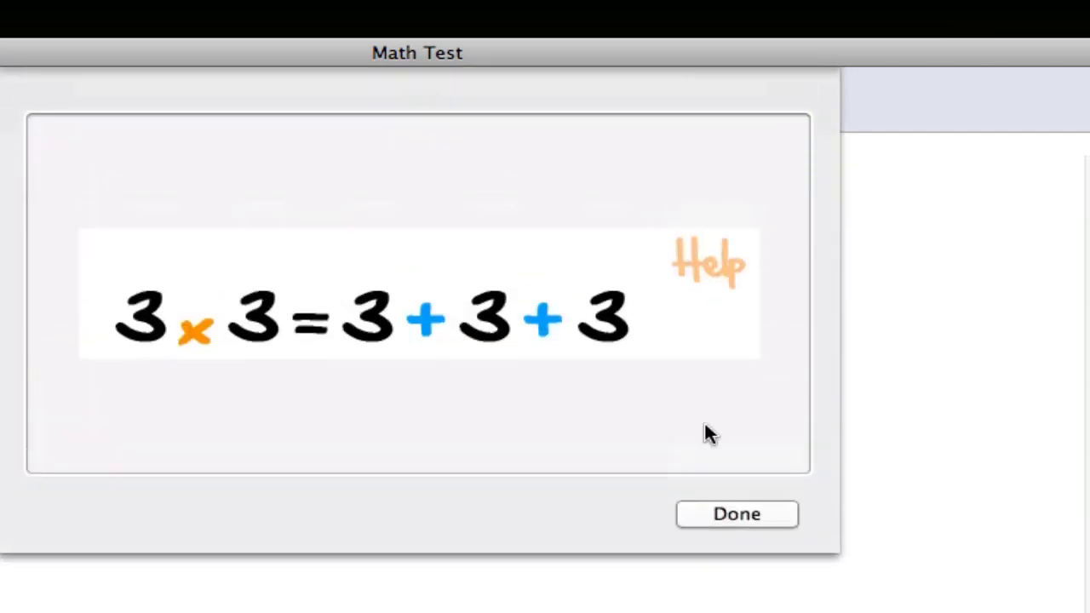
left_click(735, 513)
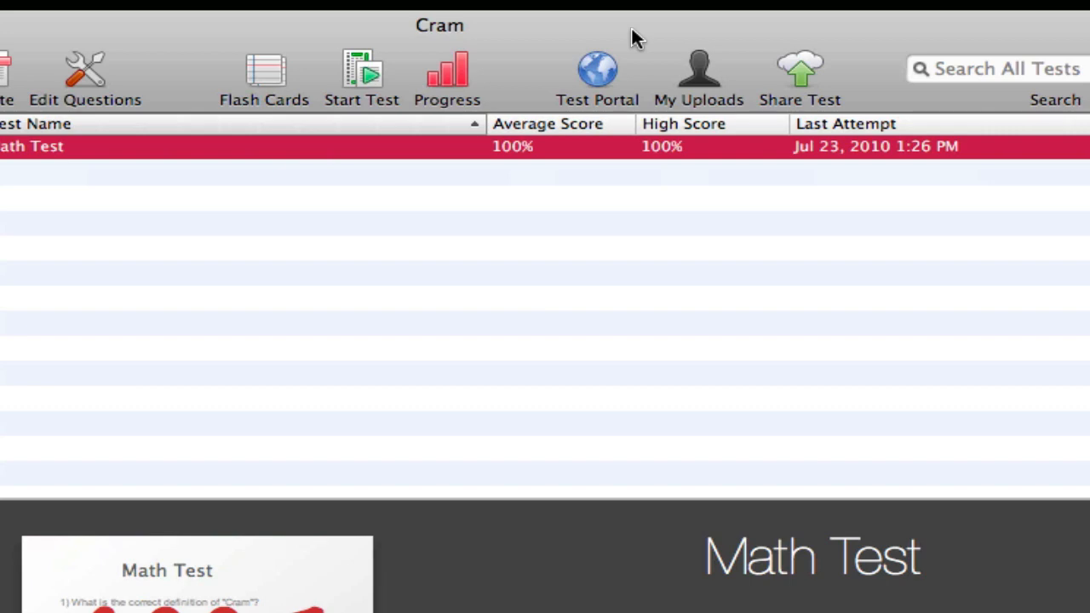
- Filter the Test Portal to Technology tests and page to the end of the list
left_click(597, 72)
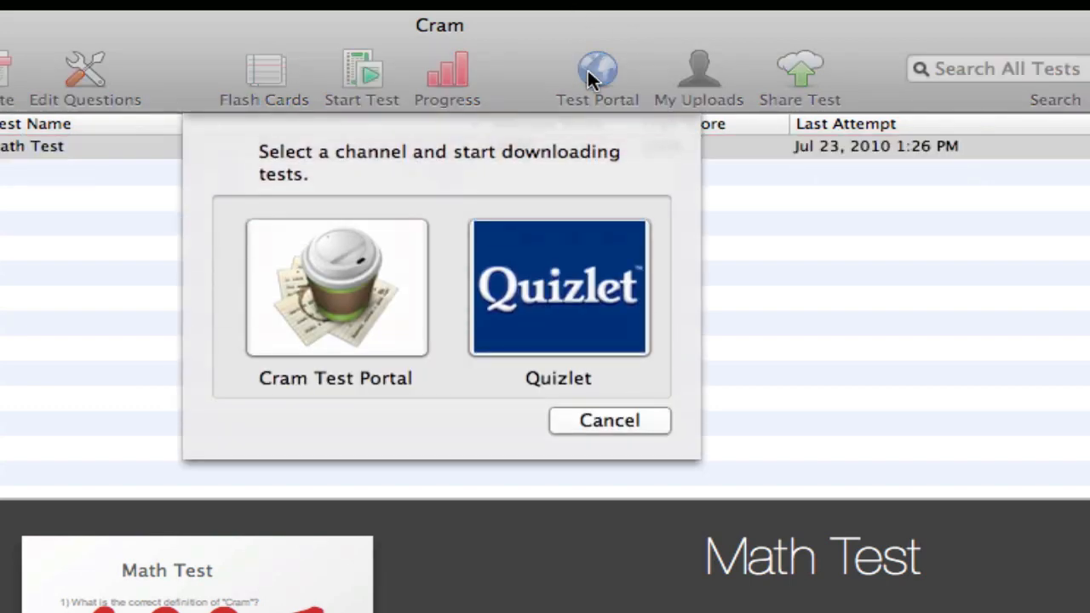
mouse_move(433, 302)
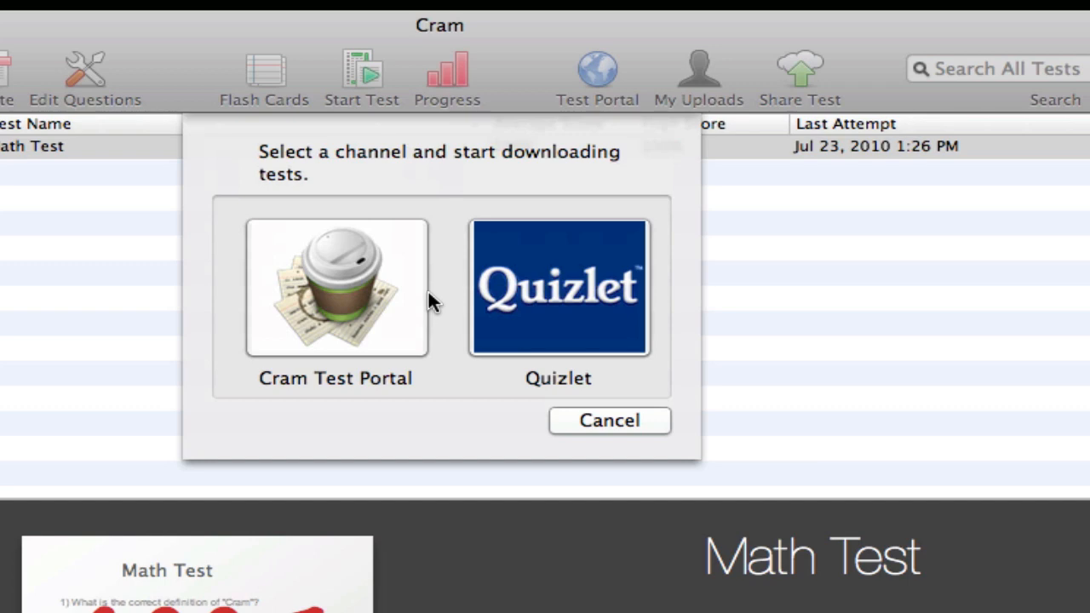
mouse_move(437, 302)
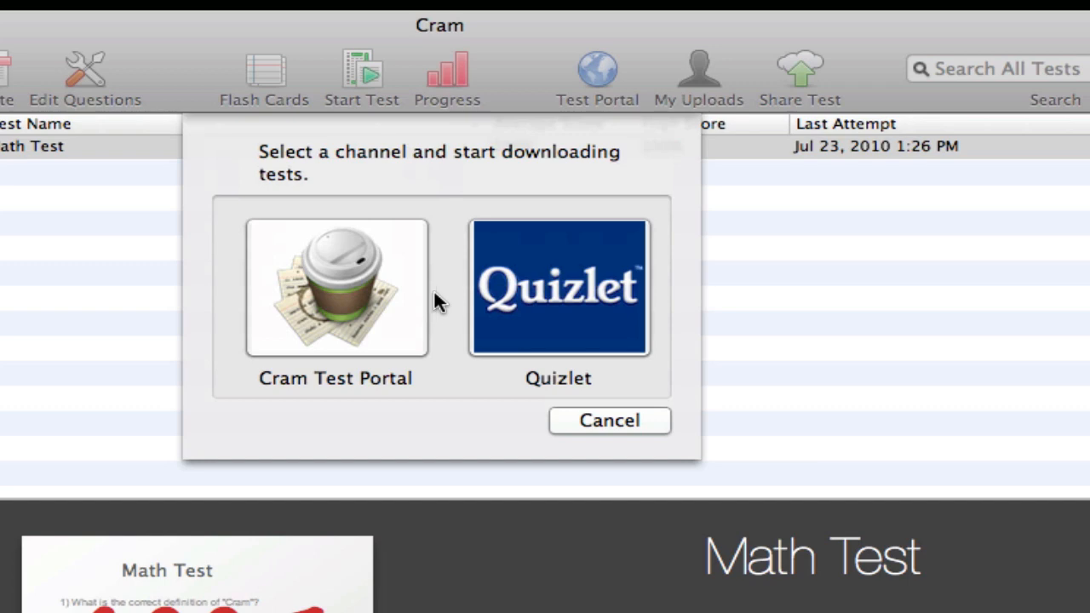
mouse_move(502, 308)
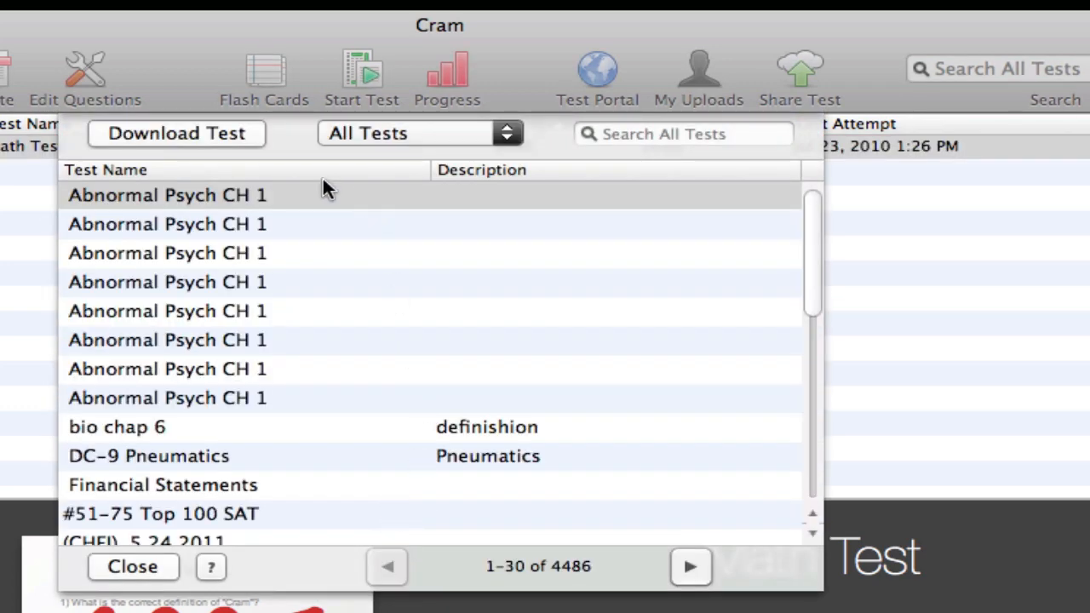
scroll("down", 3)
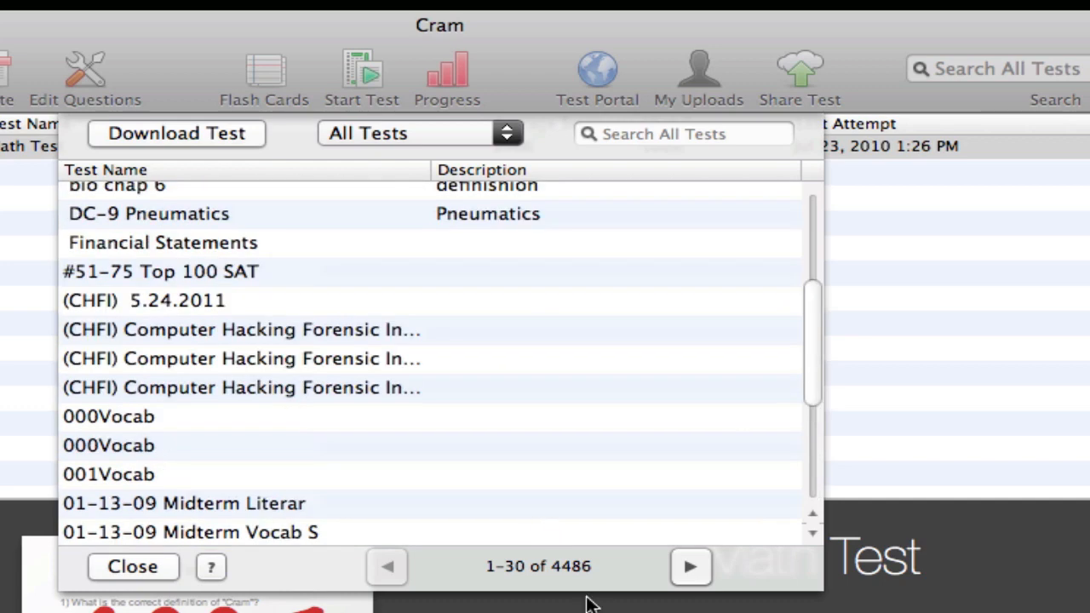
left_click(417, 133)
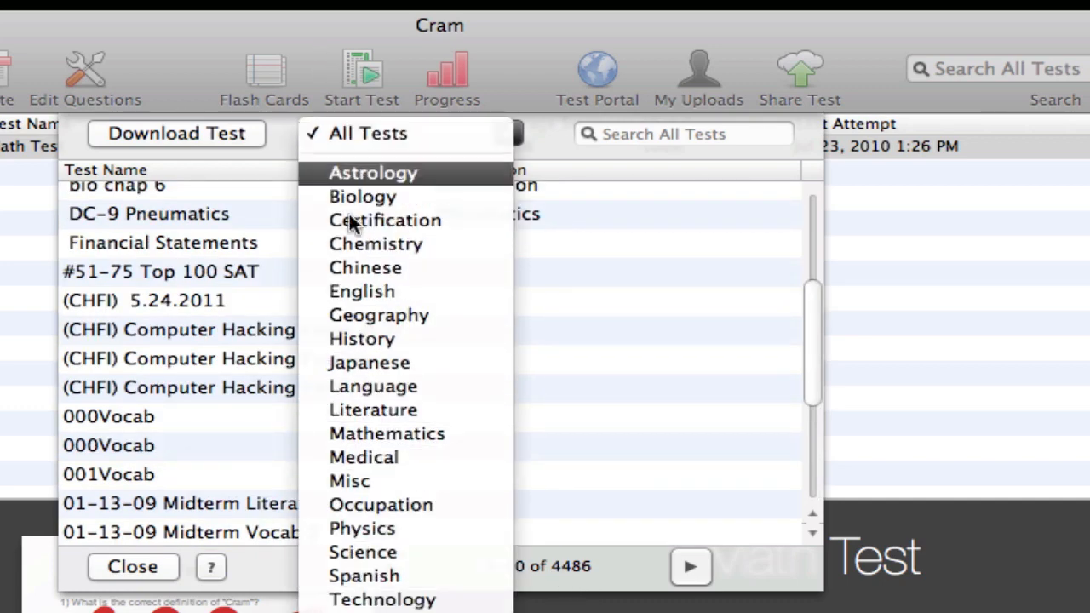
left_click(381, 599)
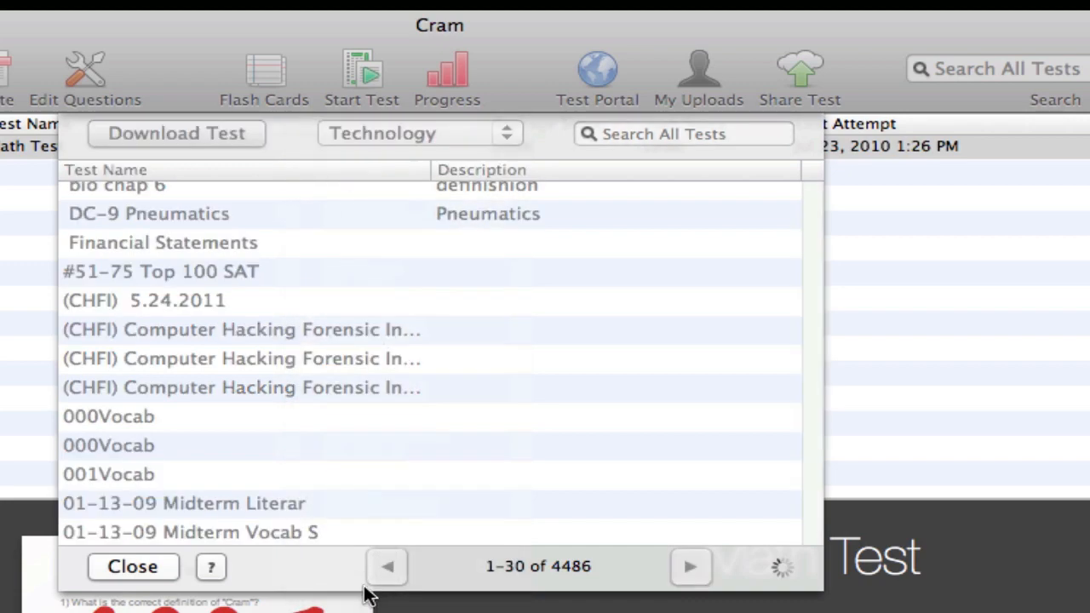
left_click(507, 133)
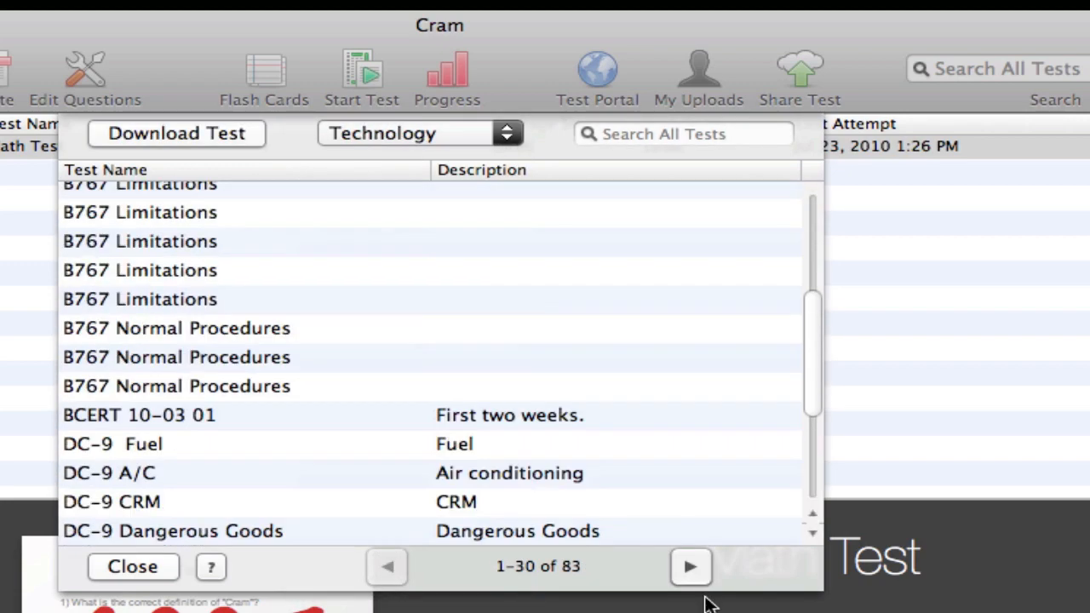
left_click(690, 566)
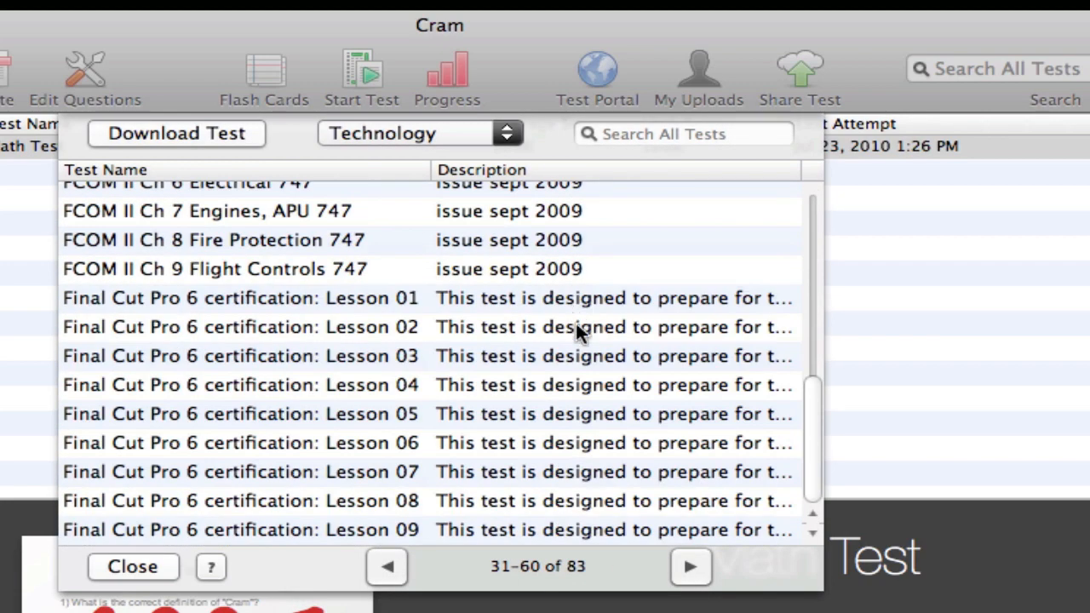
left_click(690, 566)
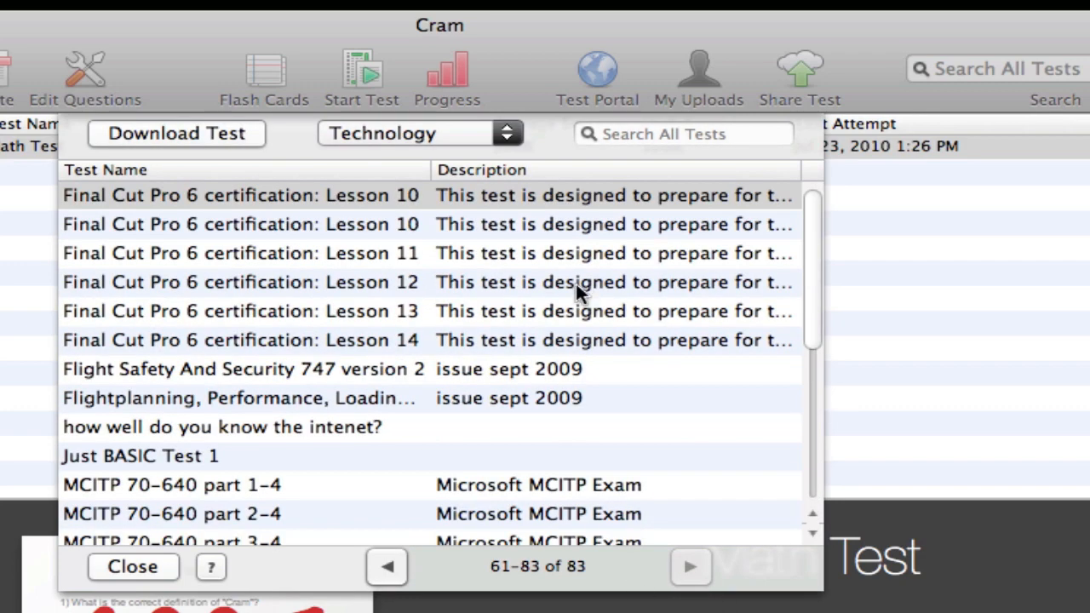
scroll("down", 3)
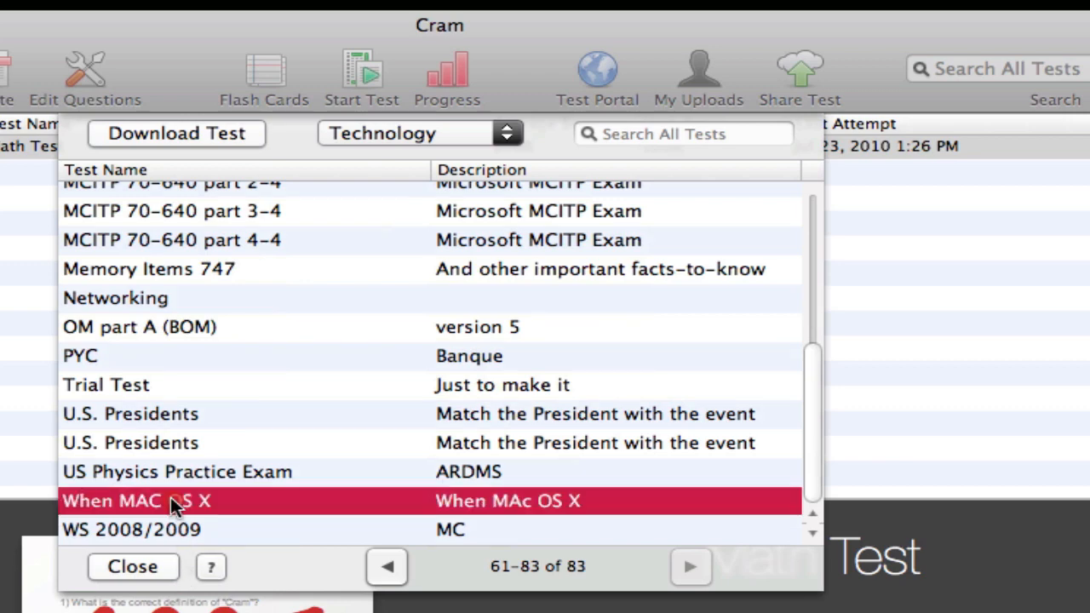
mouse_move(182, 189)
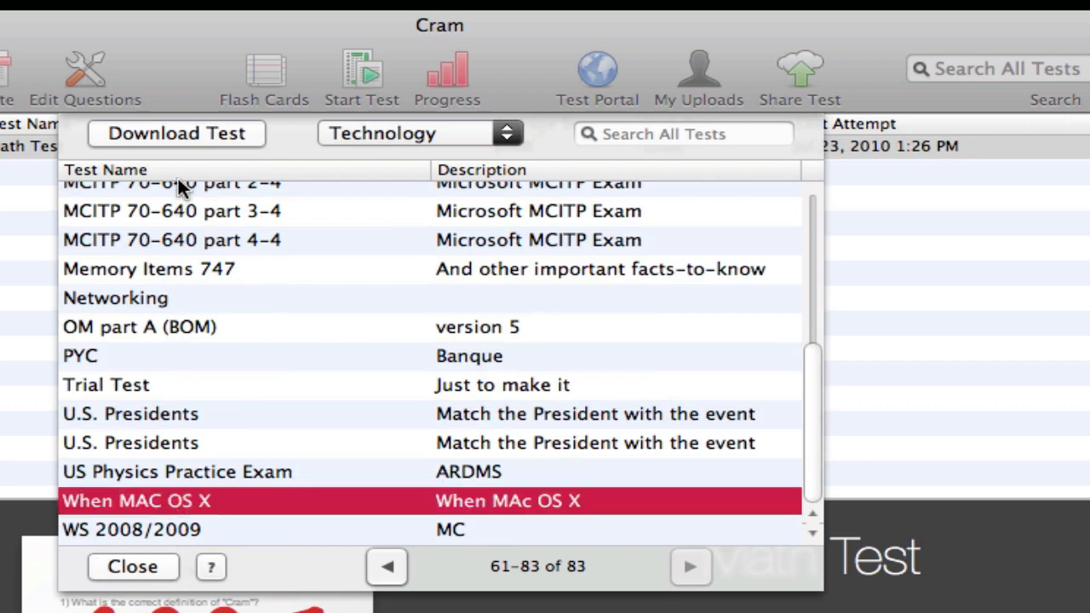
- Download the When MAC OS X test and acknowledge the successful download
left_click(175, 133)
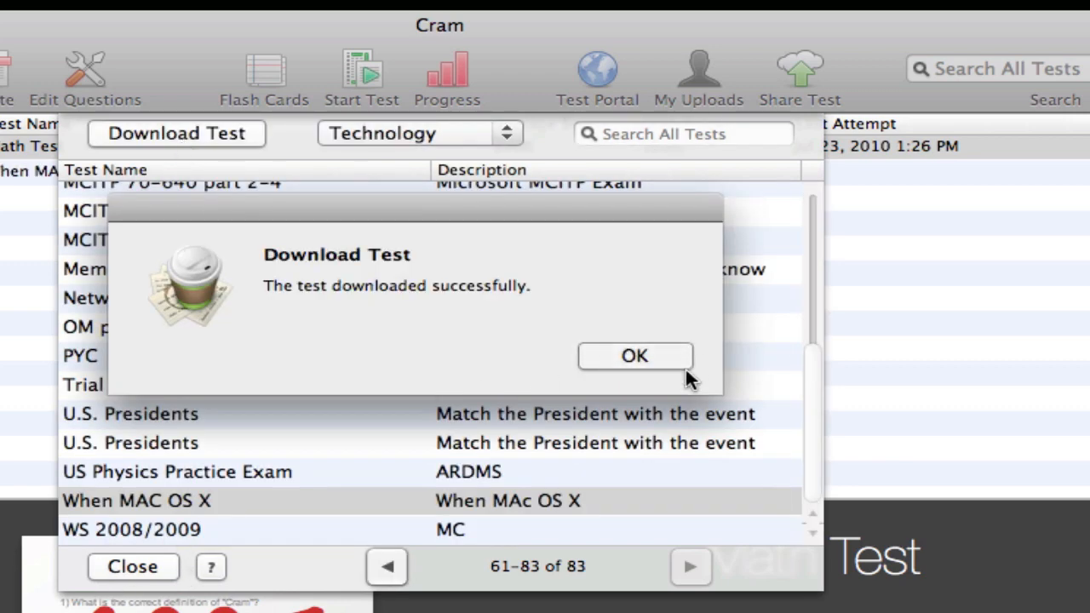
left_click(635, 356)
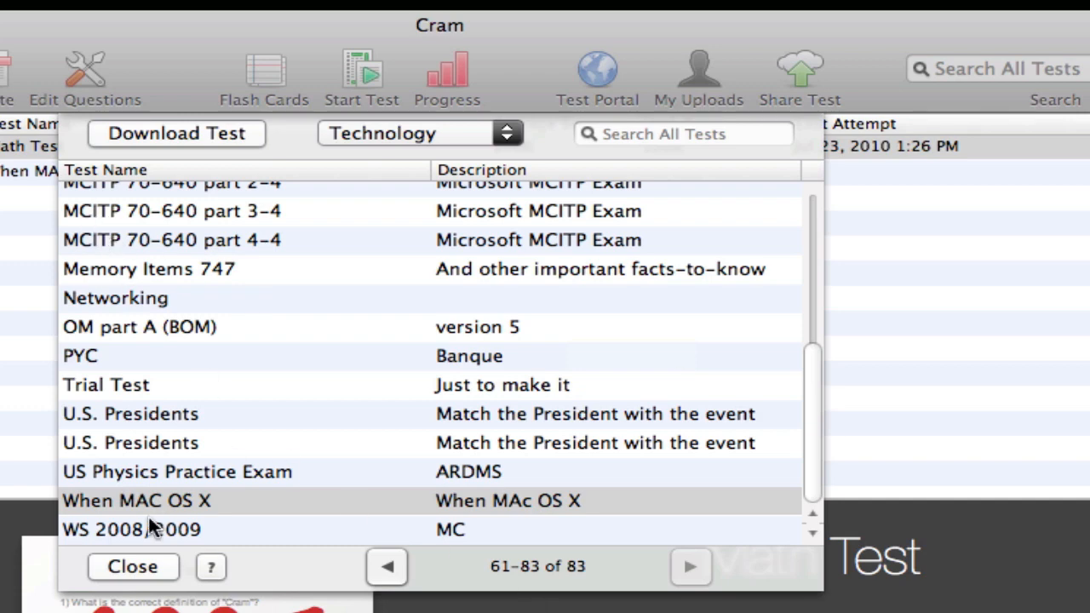
- Browse Quizlet's AP flashcard sets in the portal, then close it to return to the library
left_click(597, 77)
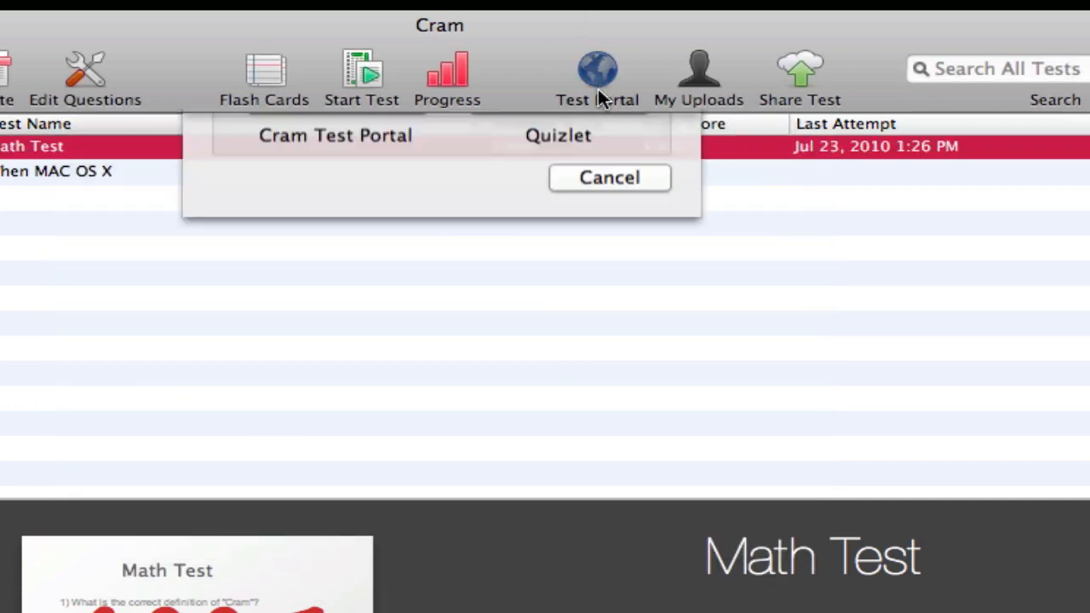
left_click(558, 135)
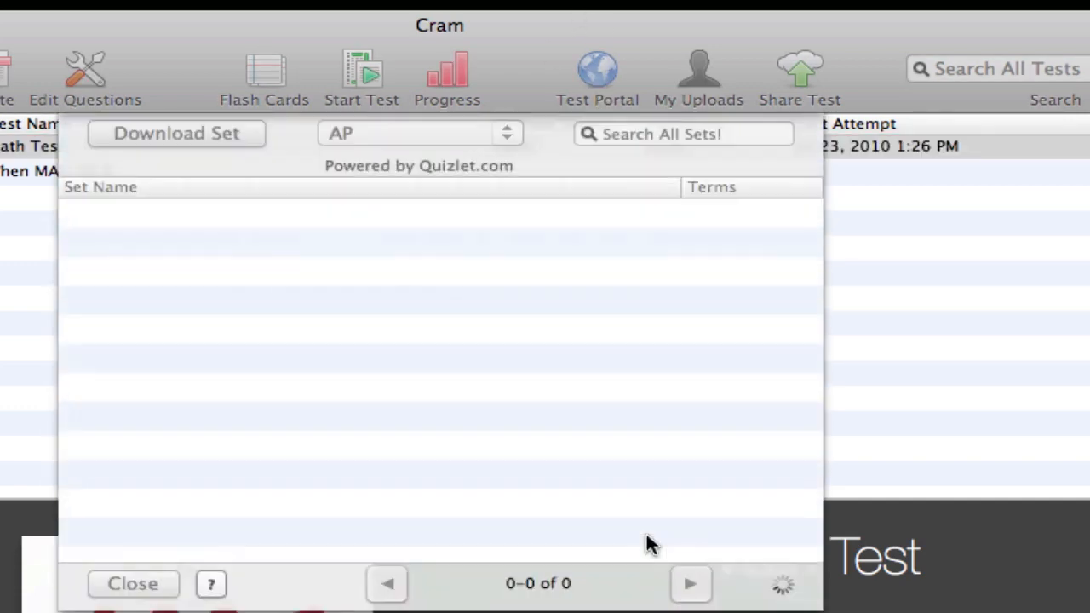
mouse_move(558, 609)
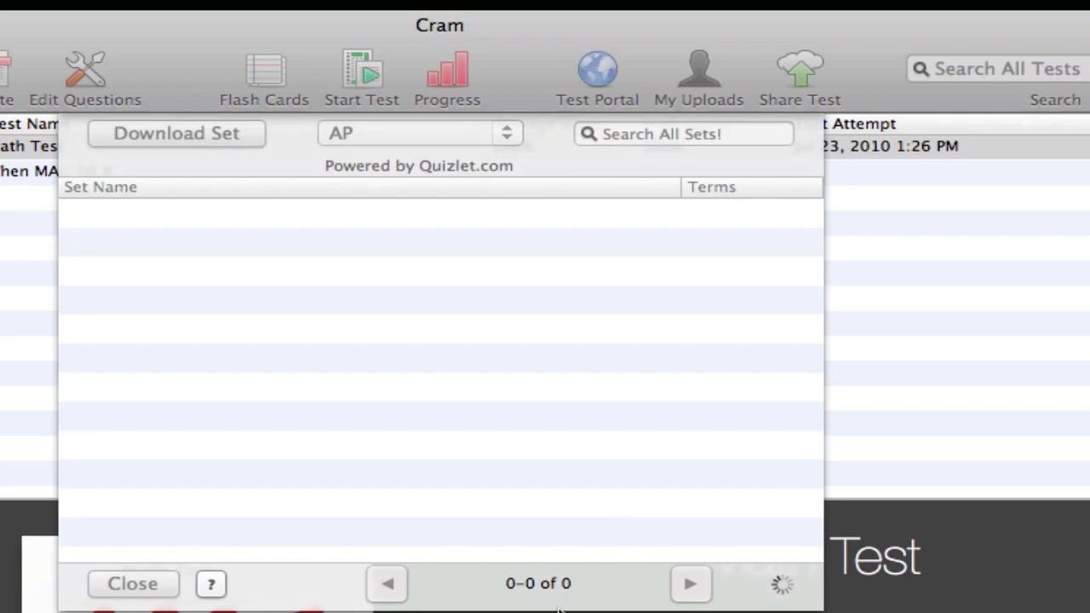
mouse_move(515, 170)
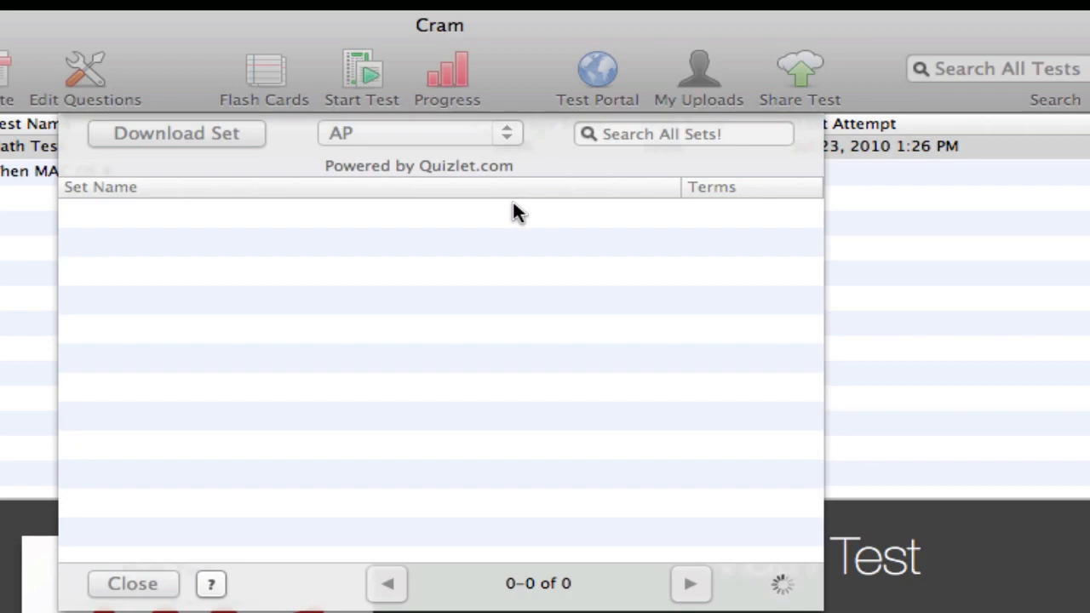
left_click(417, 132)
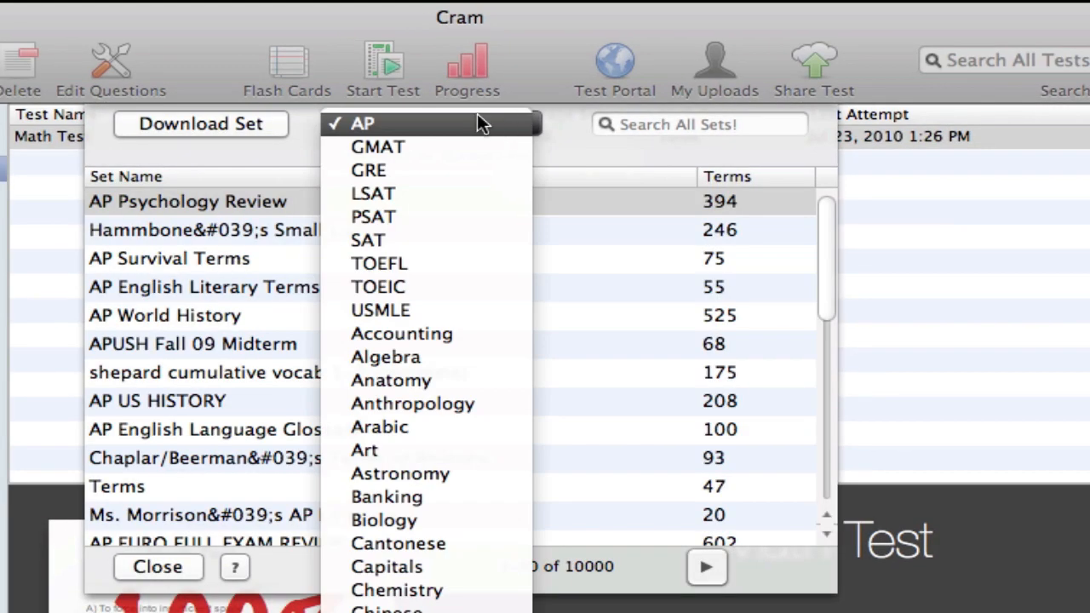
scroll("down", 3)
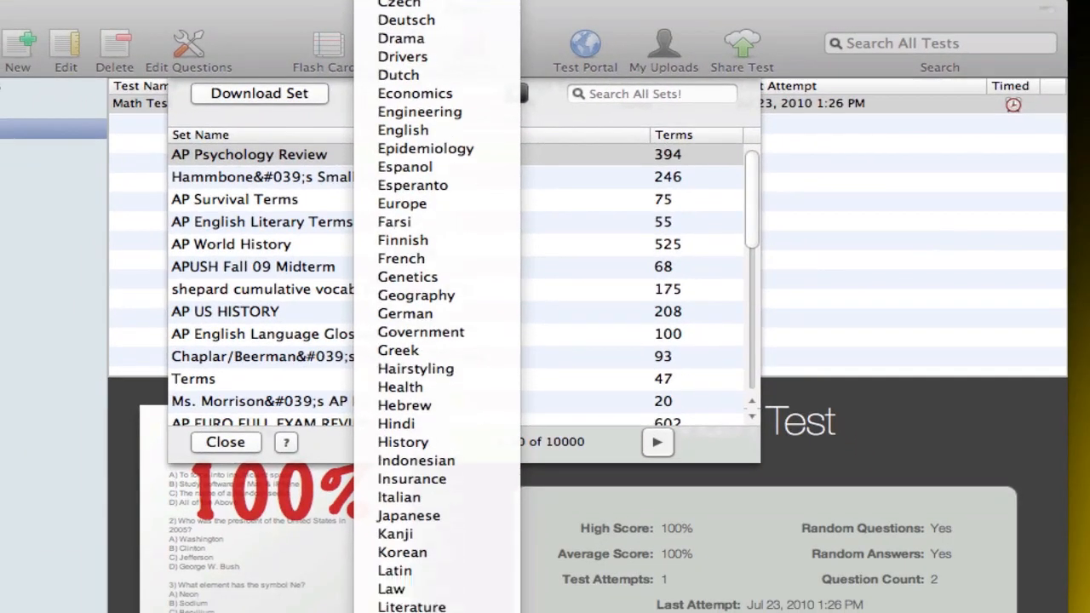
scroll("down", 3)
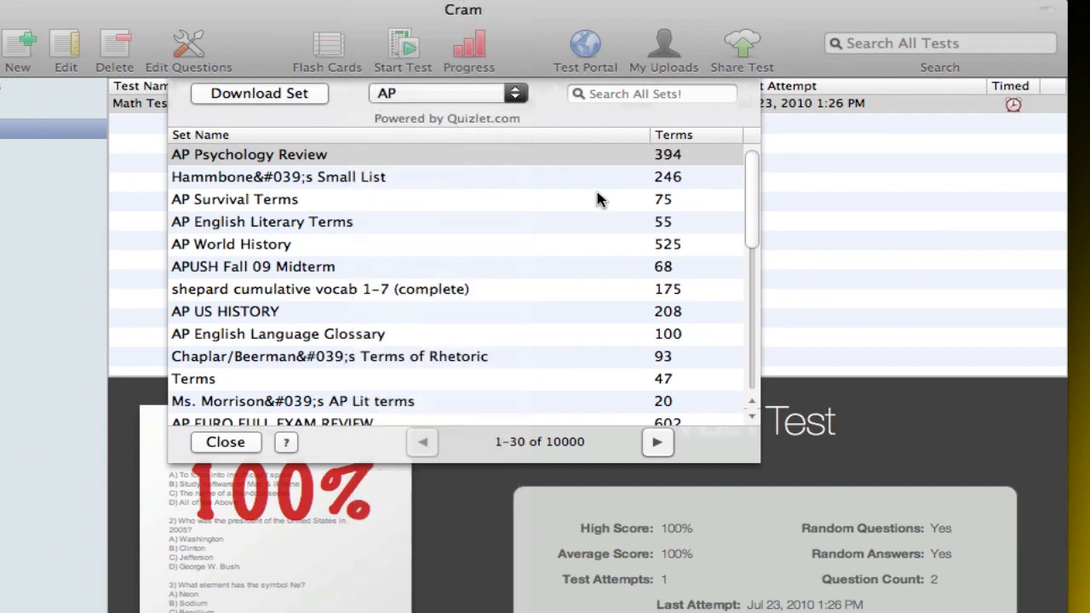
left_click(657, 442)
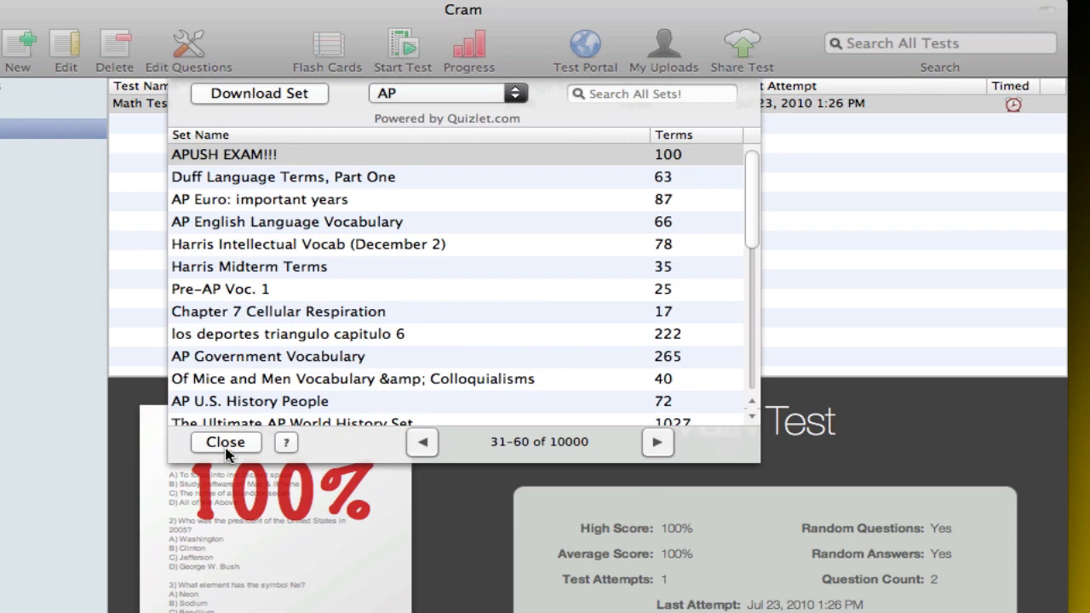
mouse_move(226, 442)
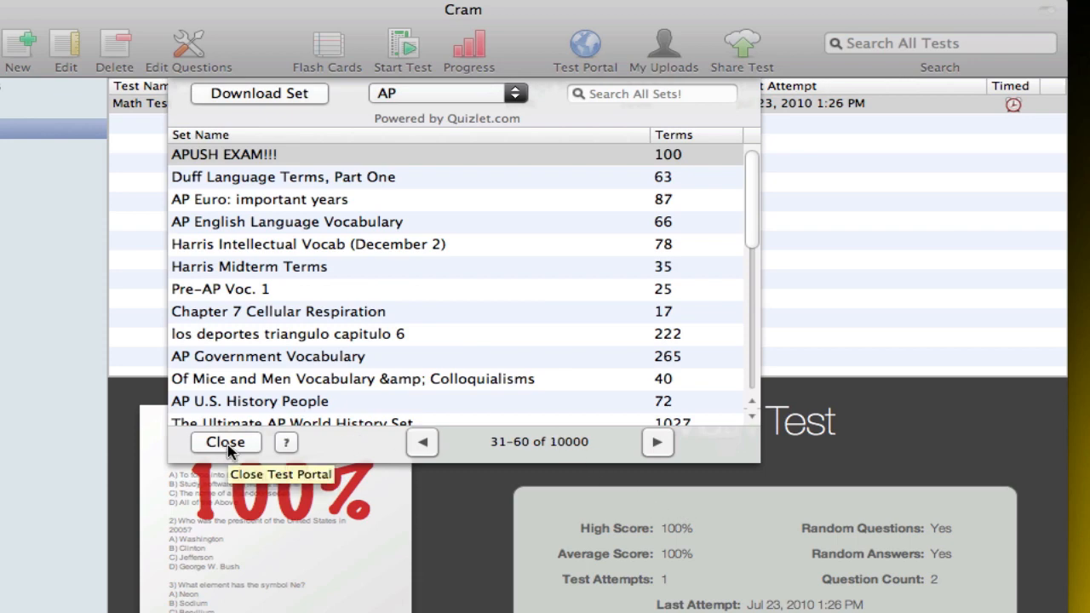
left_click(225, 442)
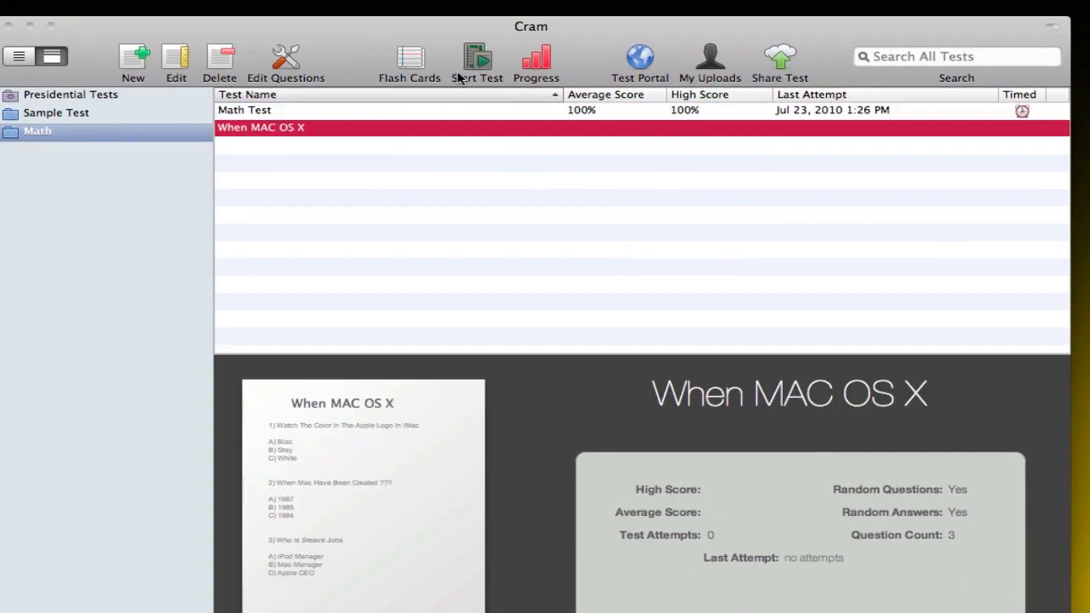
- Take When MAC OS X answering Blac, 1984, Apple CEO for 3/3, declining the tweet
left_click(477, 64)
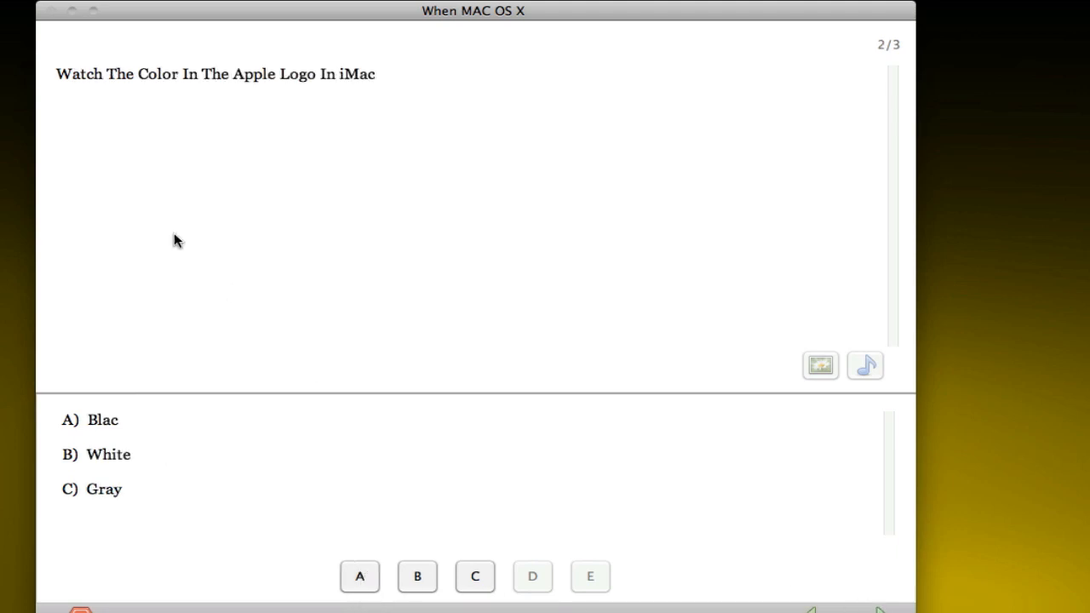
mouse_move(127, 66)
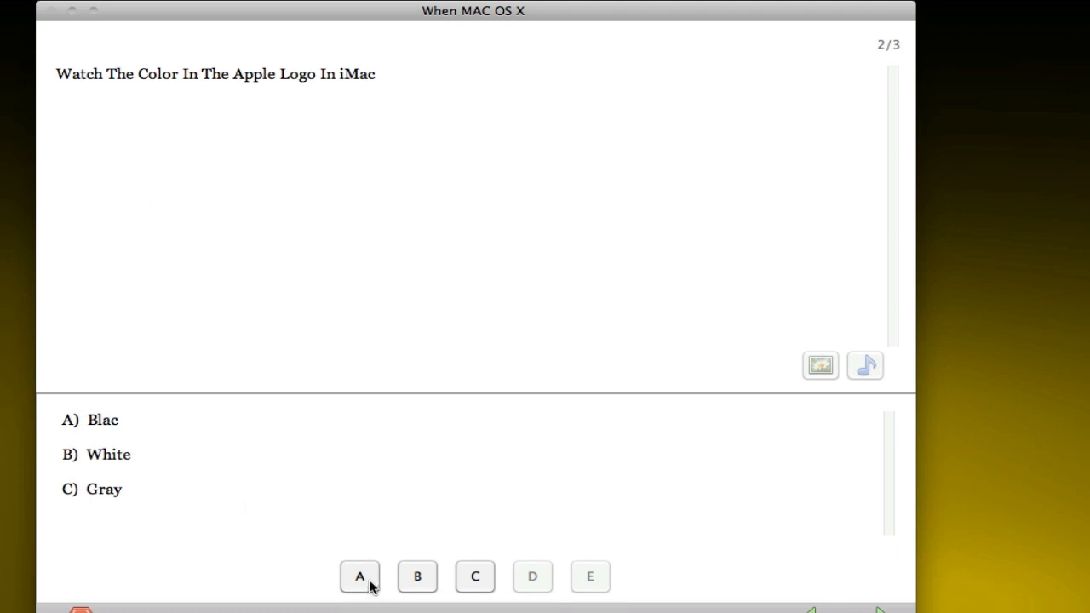
left_click(359, 577)
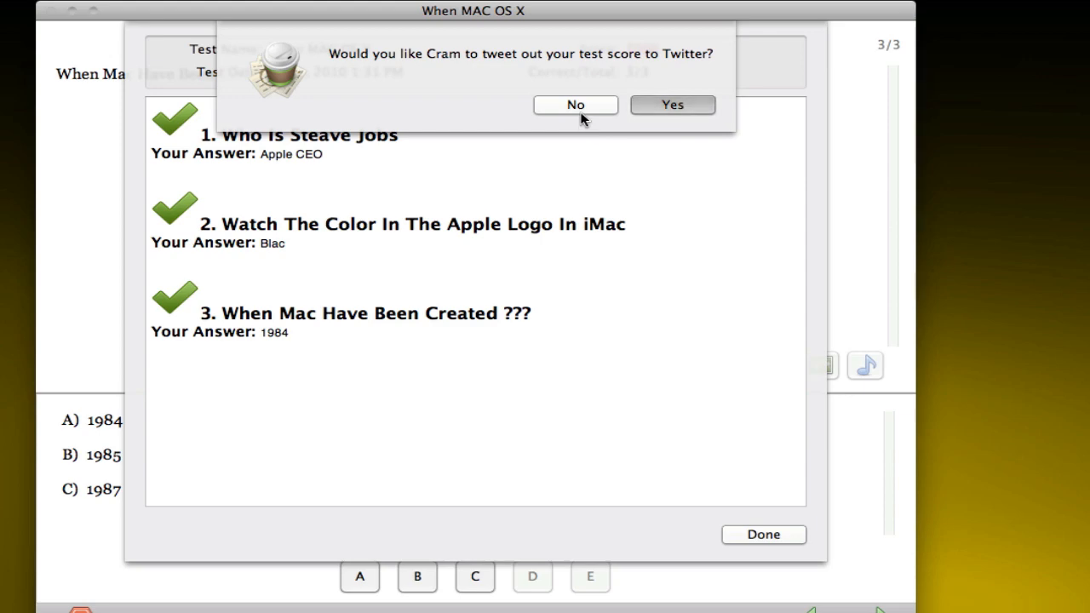
left_click(575, 104)
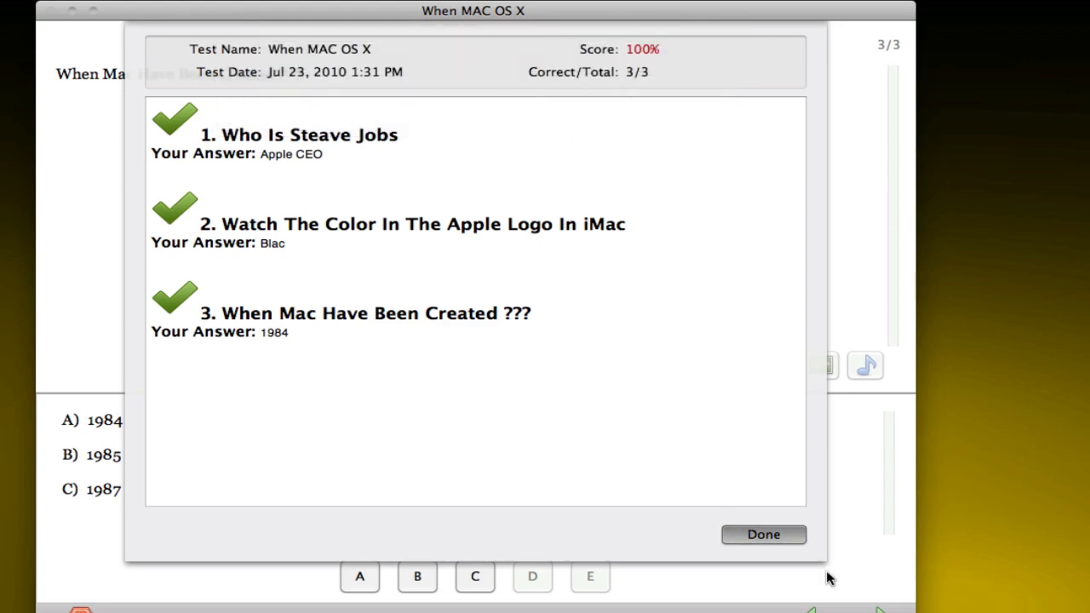
left_click(762, 534)
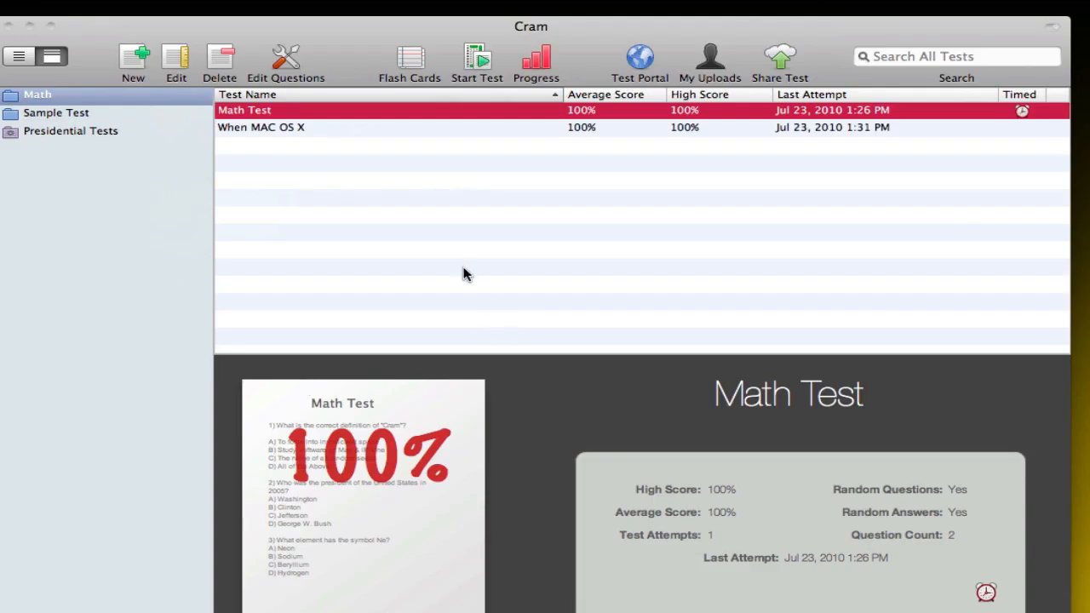
mouse_move(407, 235)
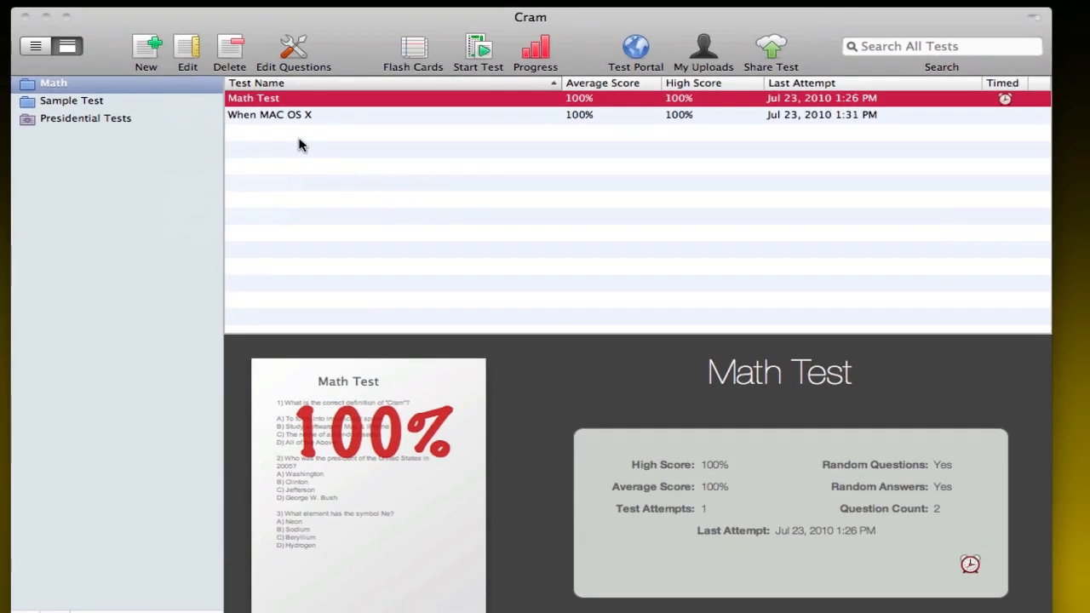
- Attempt to share Math Test and dismiss the three-question minimum warning
left_click(770, 51)
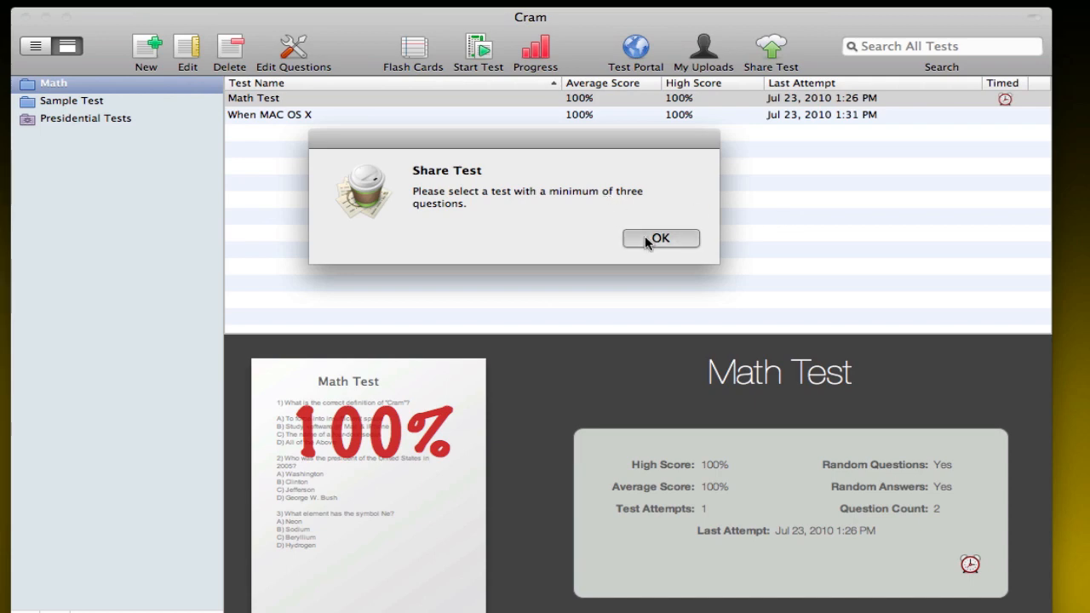
left_click(661, 238)
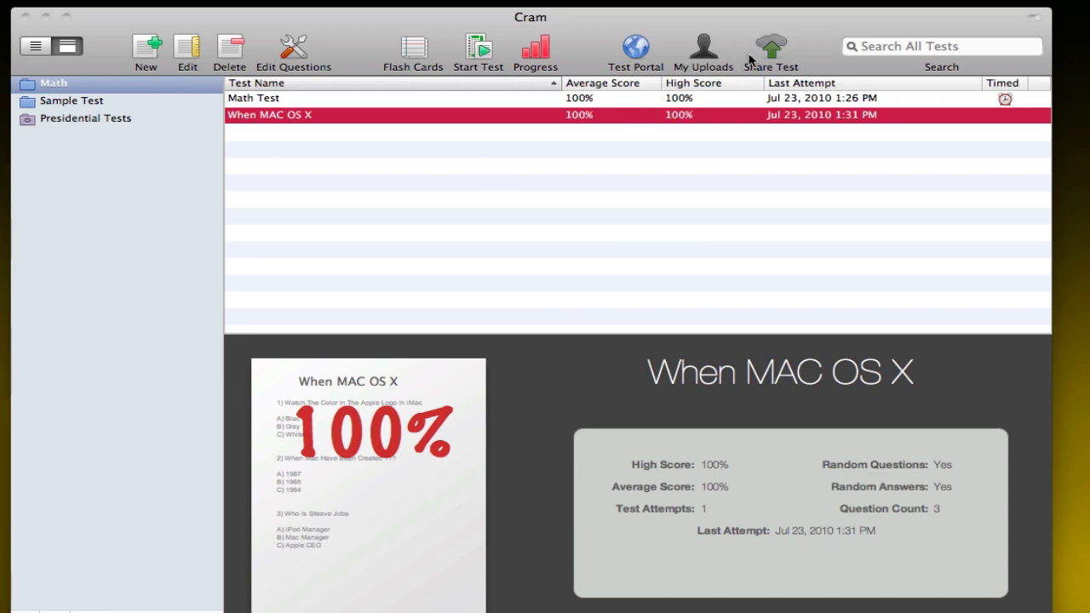
- Begin sharing the When MAC OS X test, leaving the category as Astrology
left_click(770, 51)
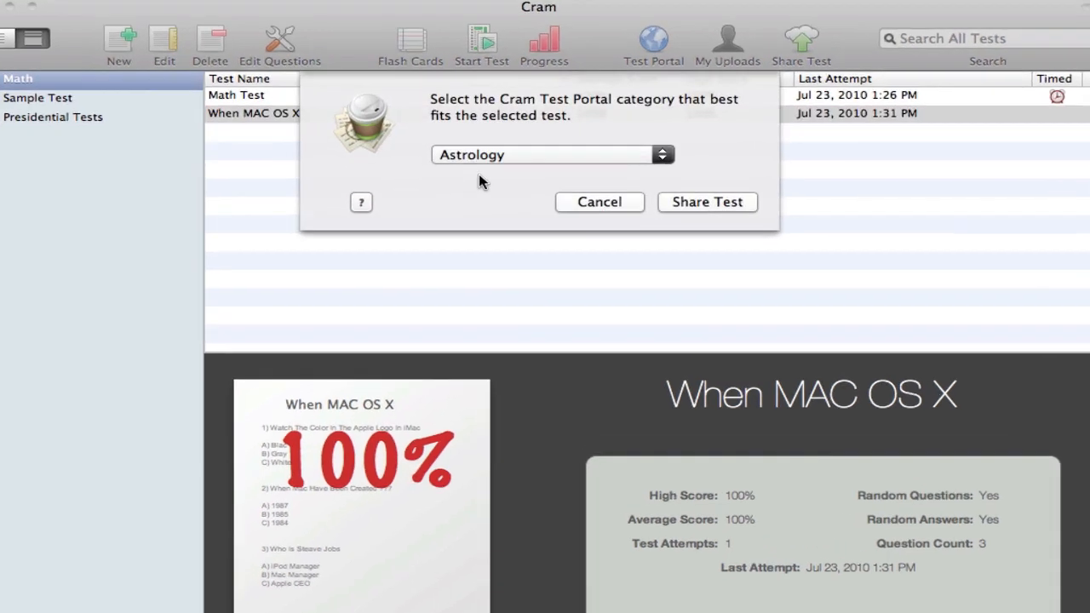
left_click(553, 155)
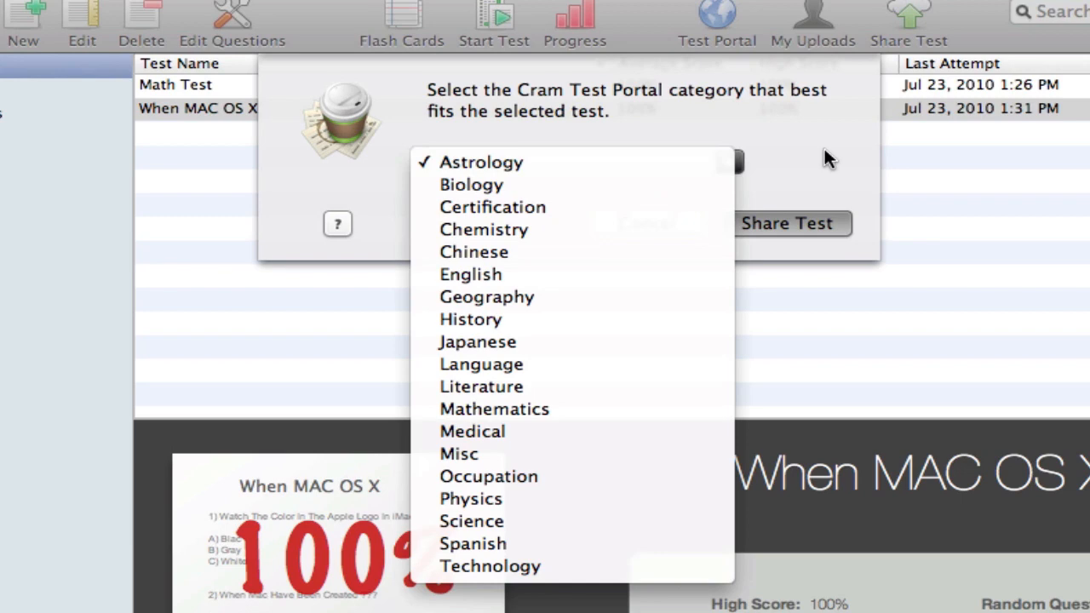
left_click(481, 162)
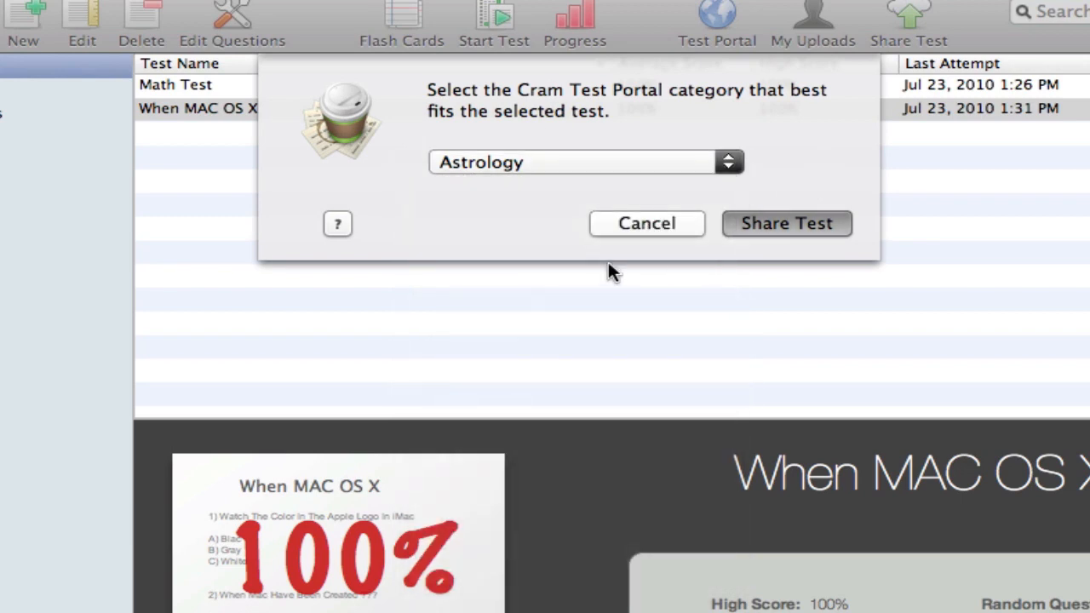